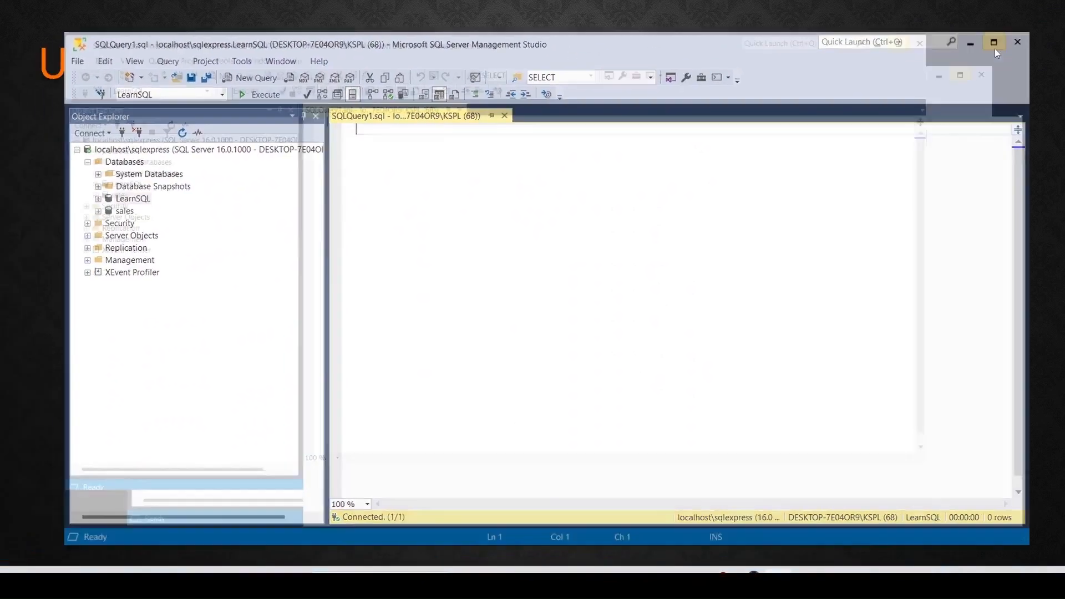
Maximize Management Studio and glance at the LearnSQL database's context actions without choosing any.
left_click(992, 45)
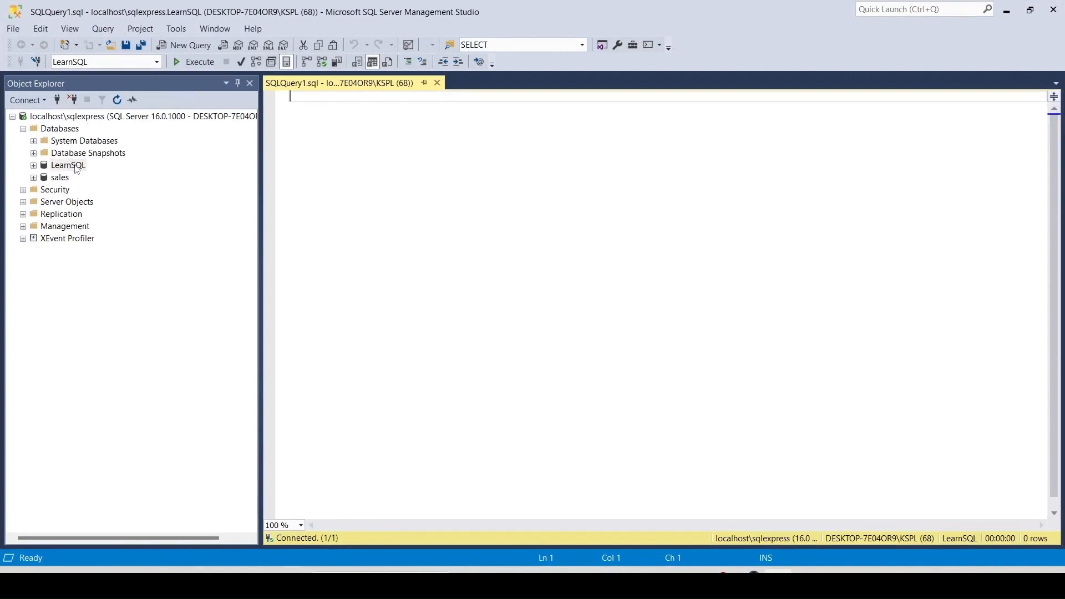
right_click(67, 166)
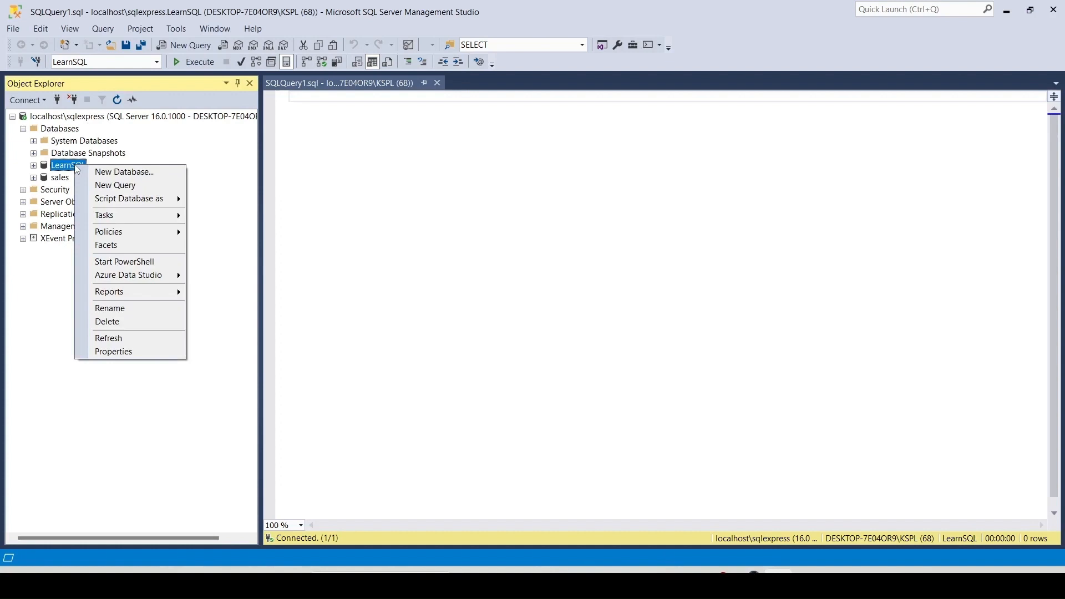
mouse_move(124, 172)
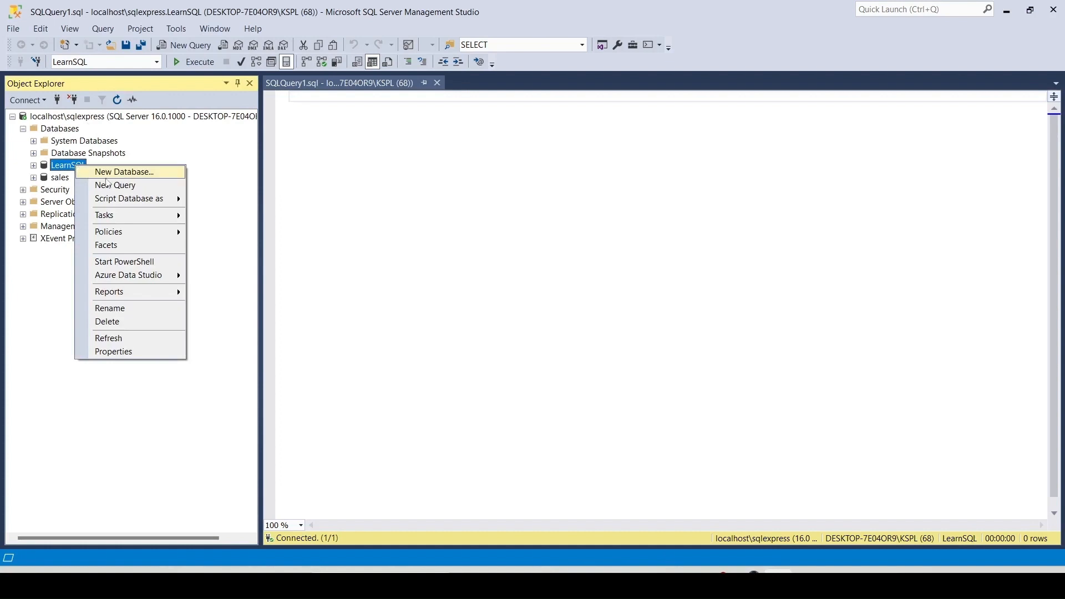
left_click(350, 169)
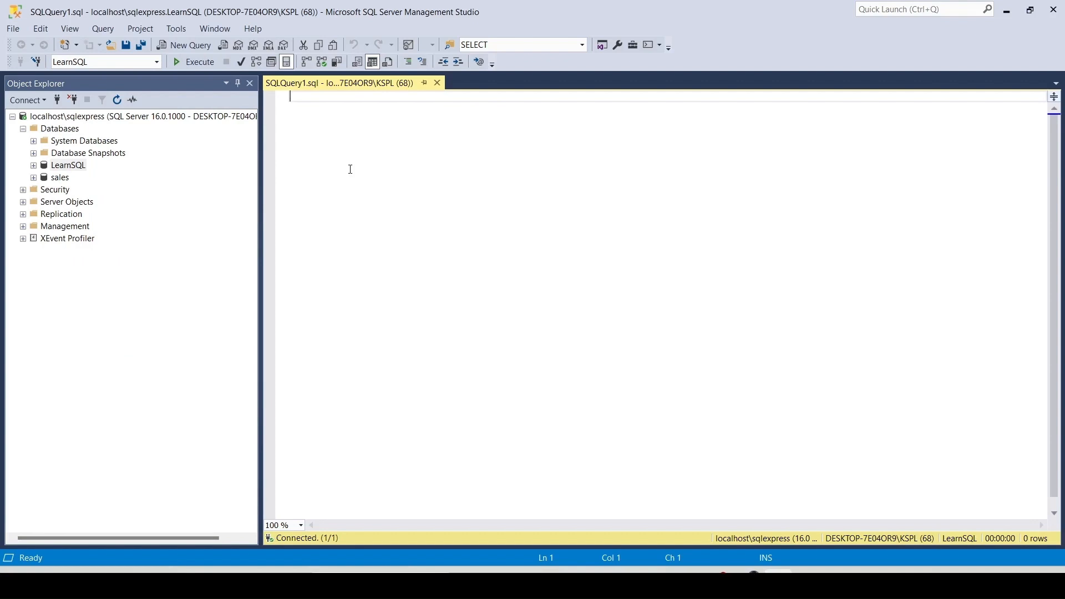
mouse_move(182, 197)
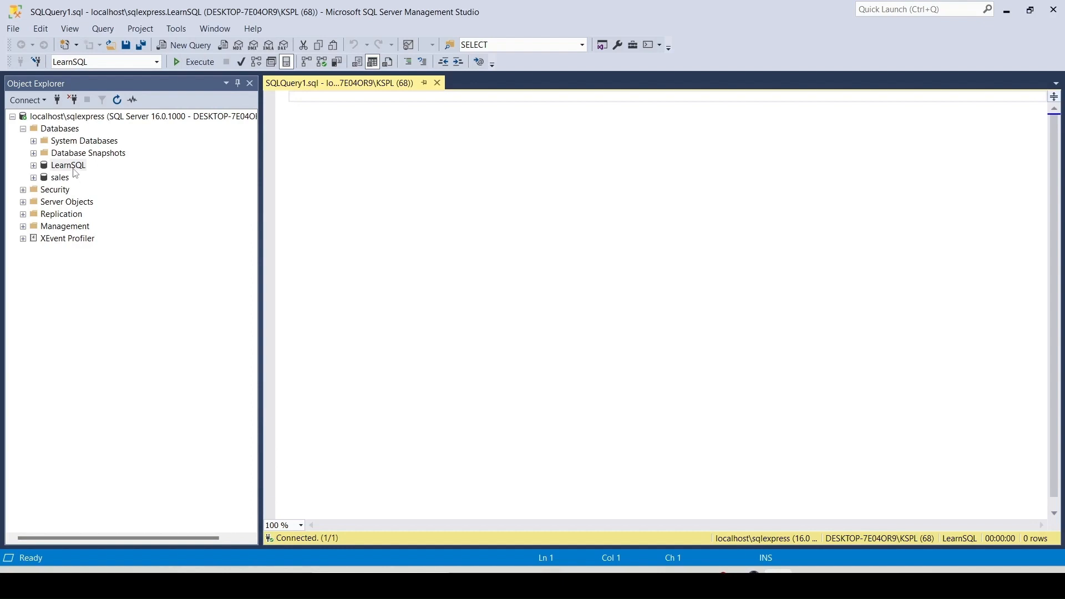
right_click(67, 165)
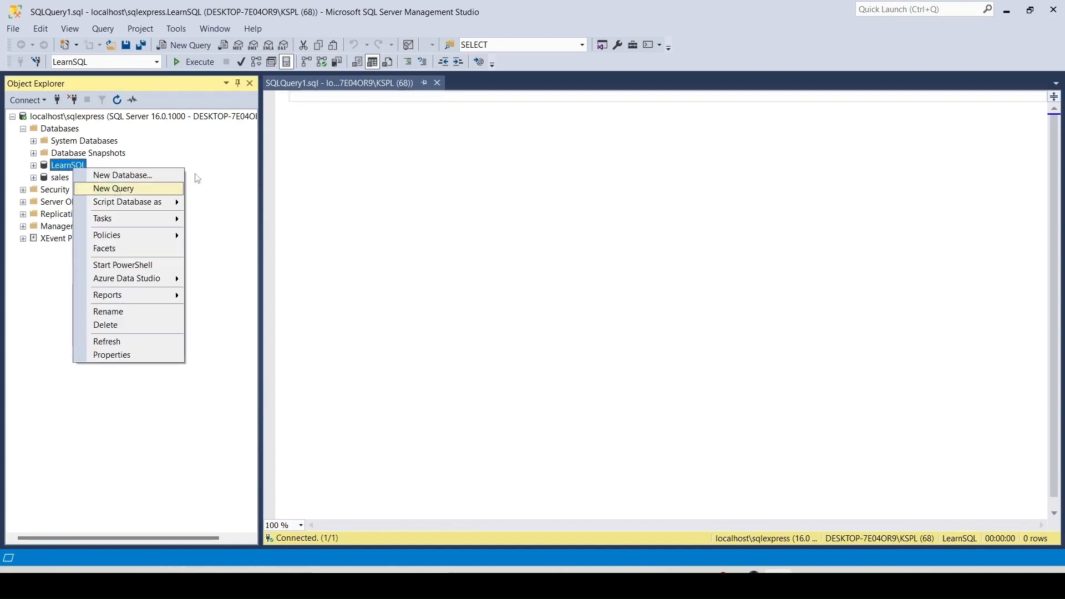
left_click(112, 188)
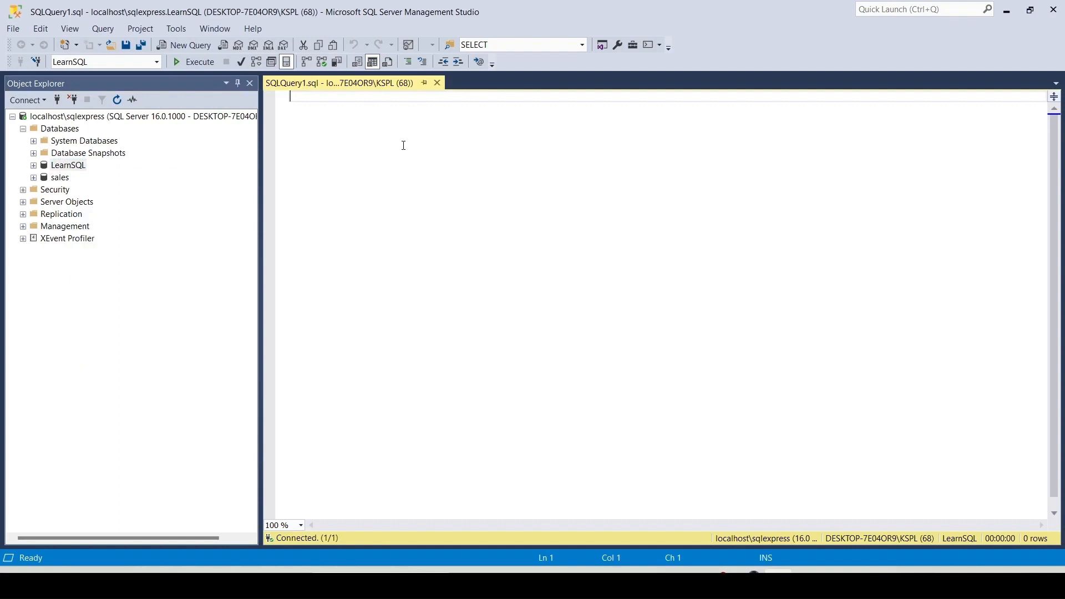
mouse_move(231, 116)
type("ch")
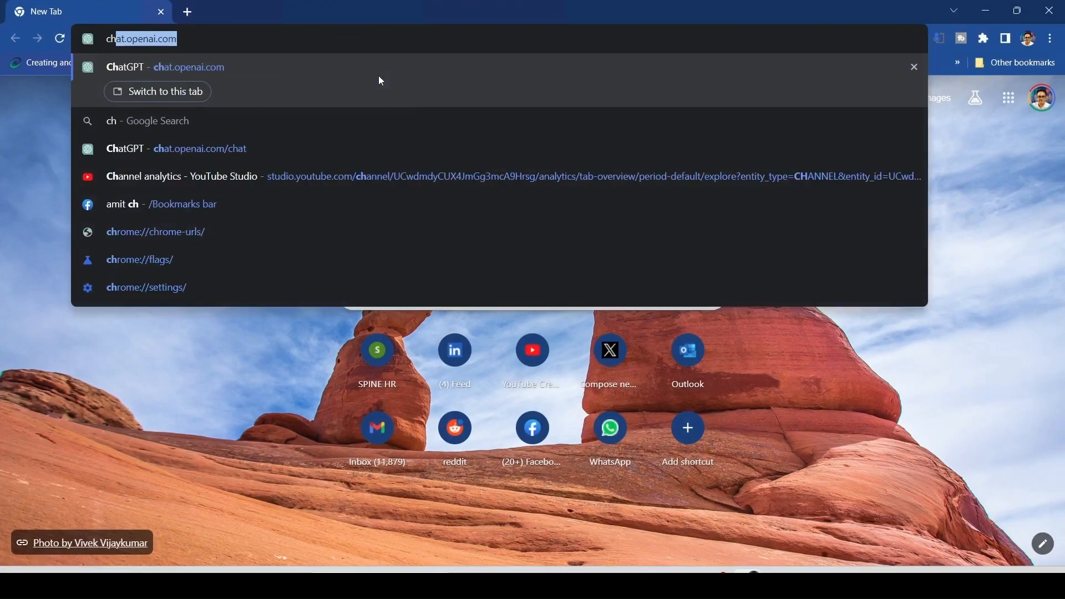
Ask ChatGPT for a SQL Server create-table script with an identity column and example inserts.
key("Enter")
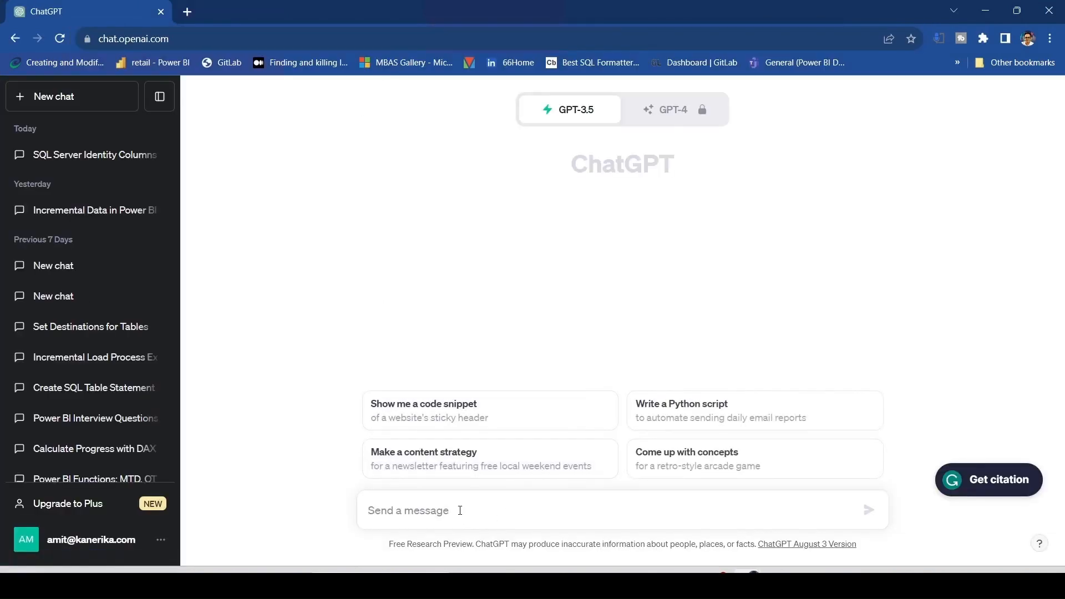
type("given me a table script")
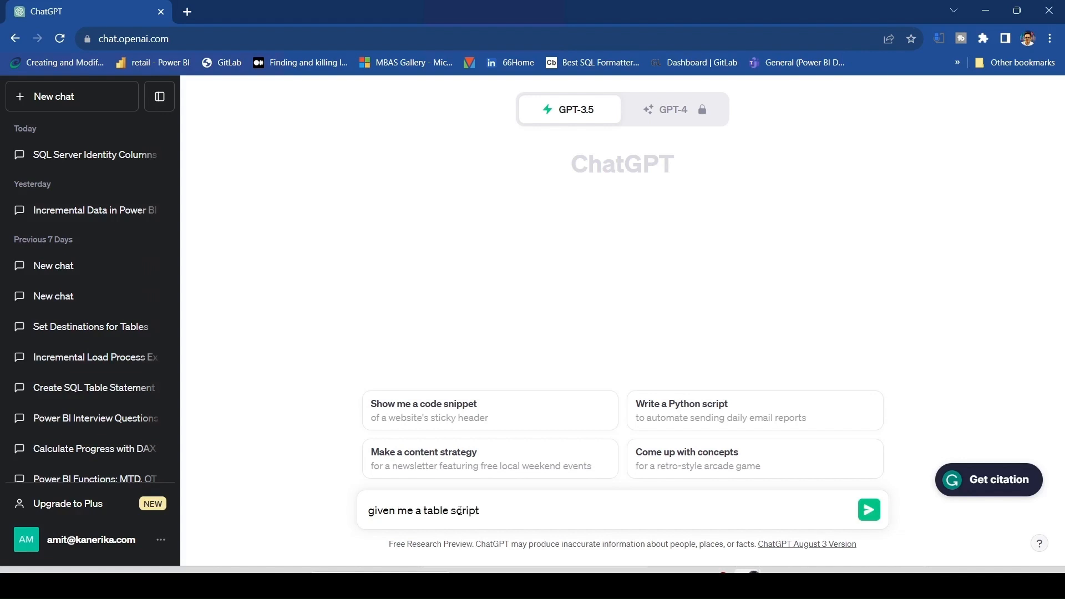
type("create tab")
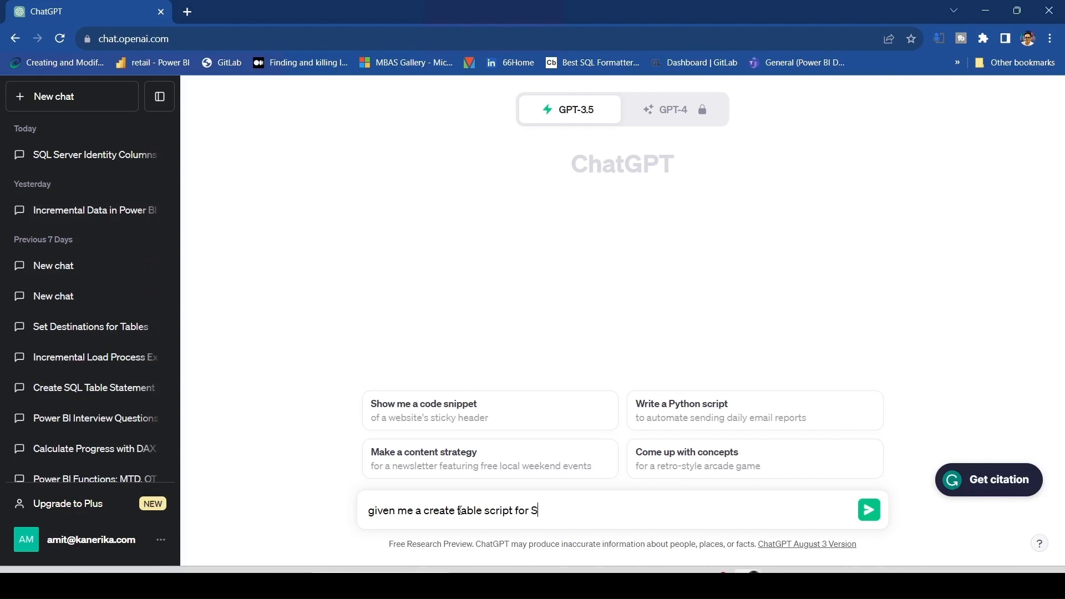
type("QL server with identity column and few example insert sta")
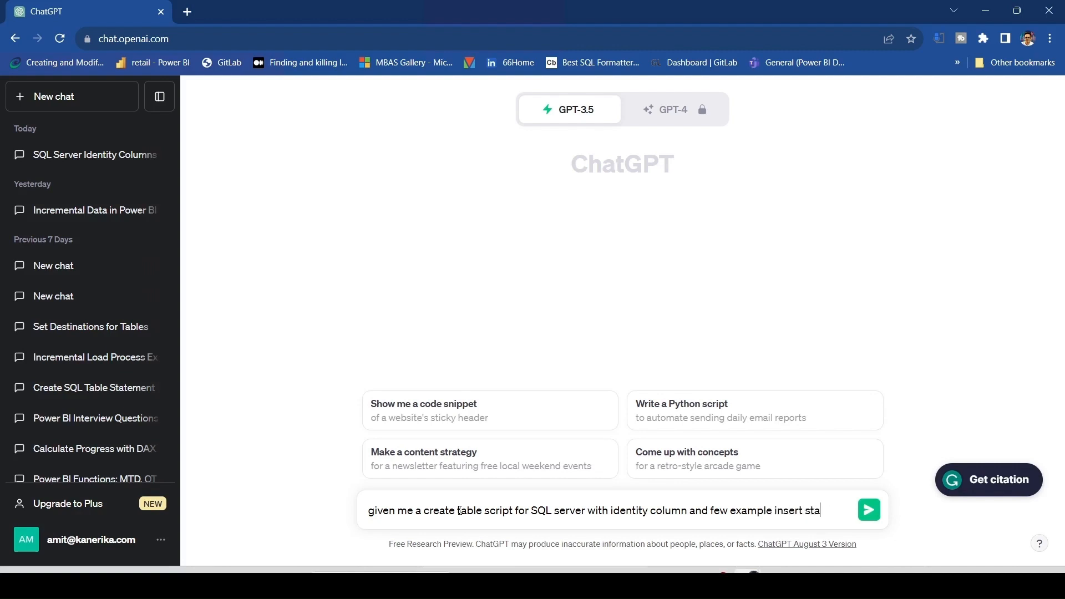
left_click(868, 510)
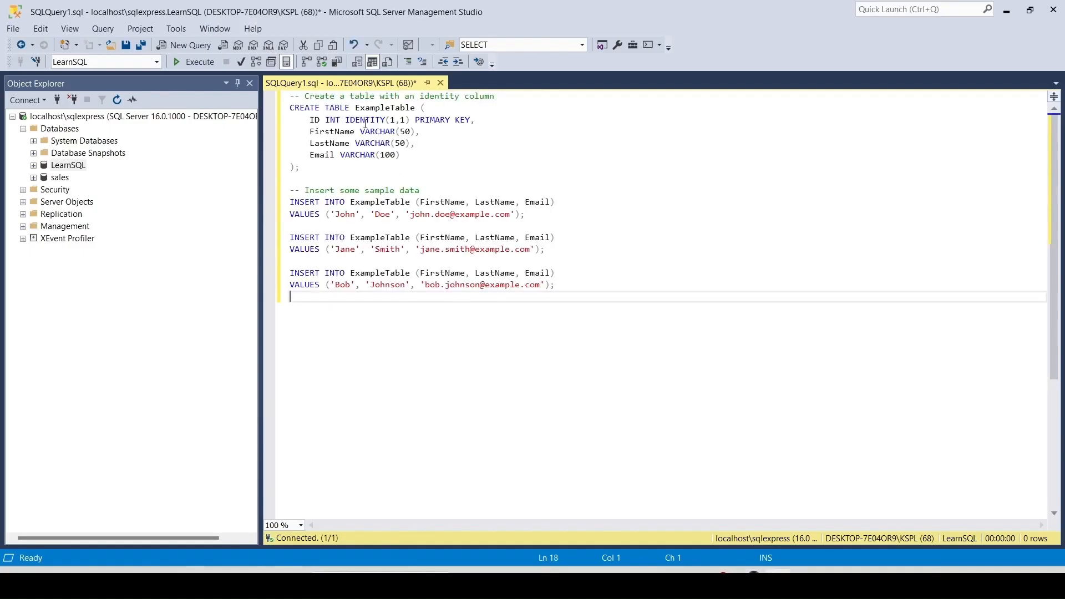
Highlight TABLE, the ID column name and its IDENTITY(1,1) definition while explaining the script.
double_click(336, 108)
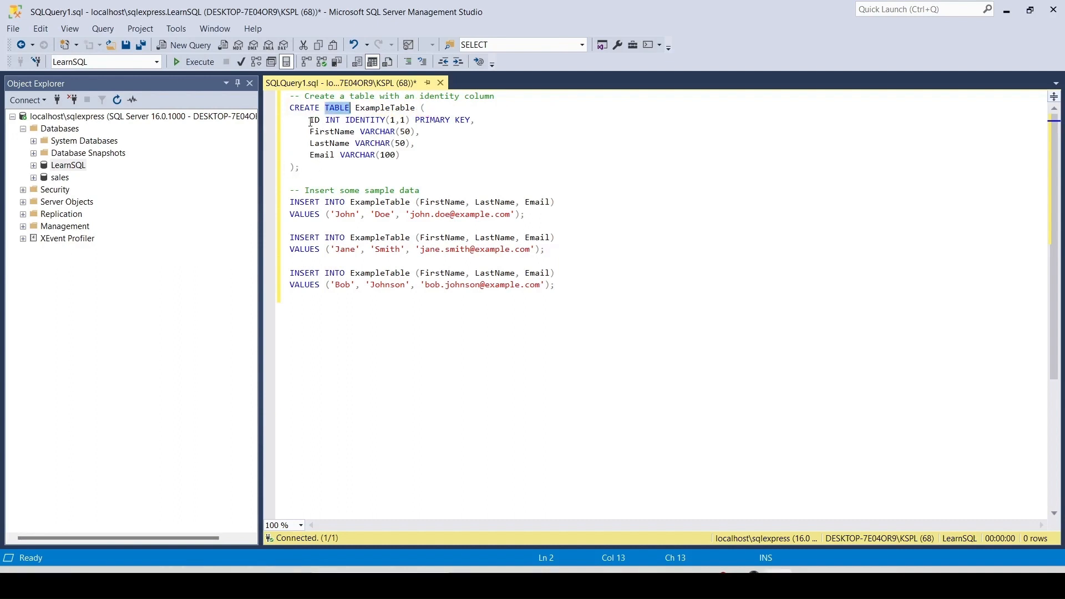
left_click(309, 119)
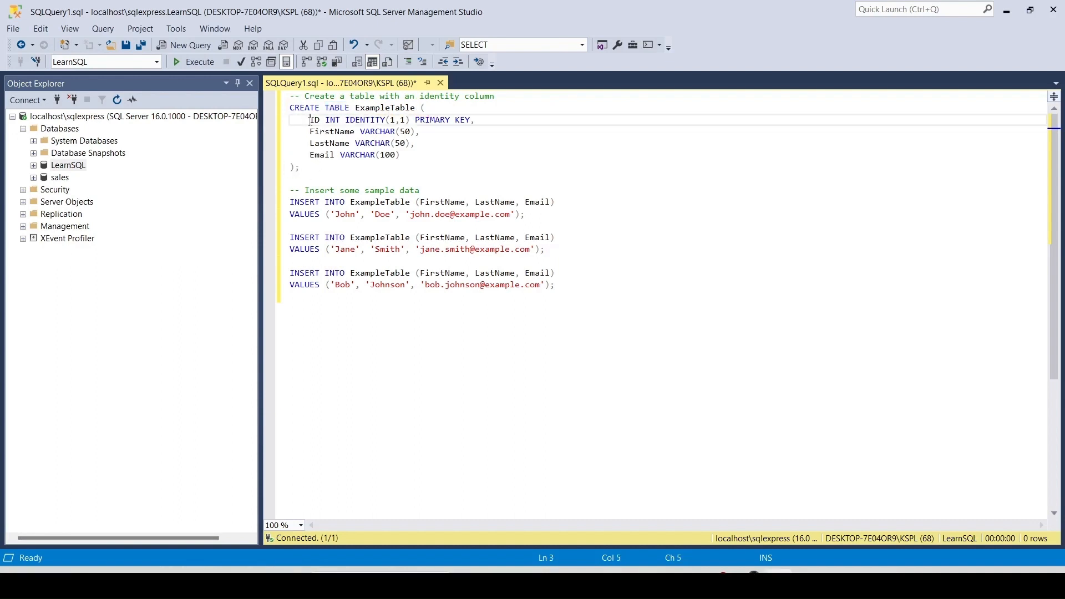
double_click(313, 120)
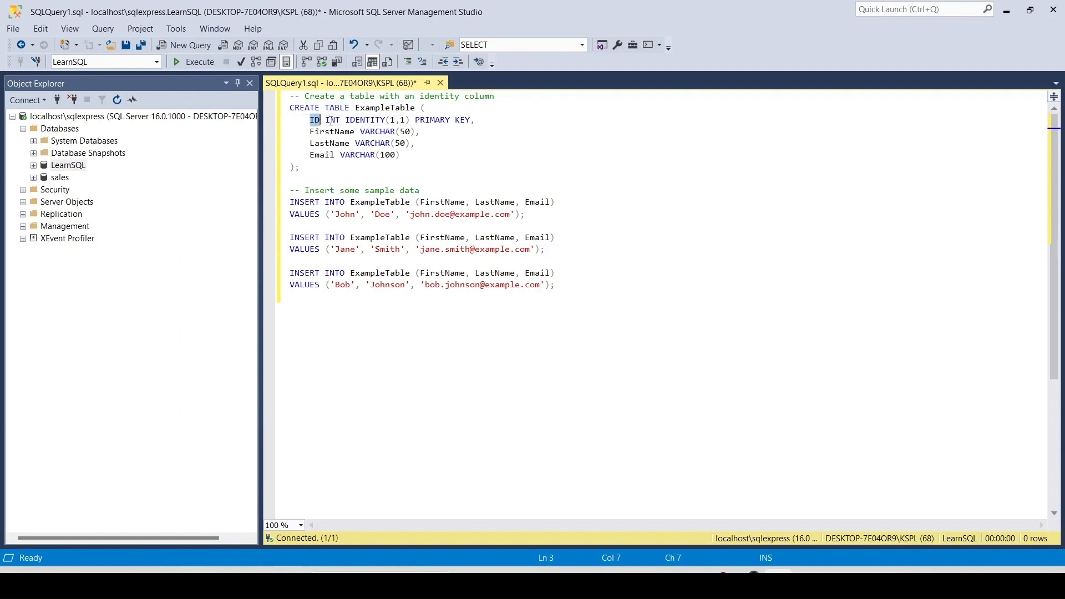
left_click_drag(343, 120, 405, 120)
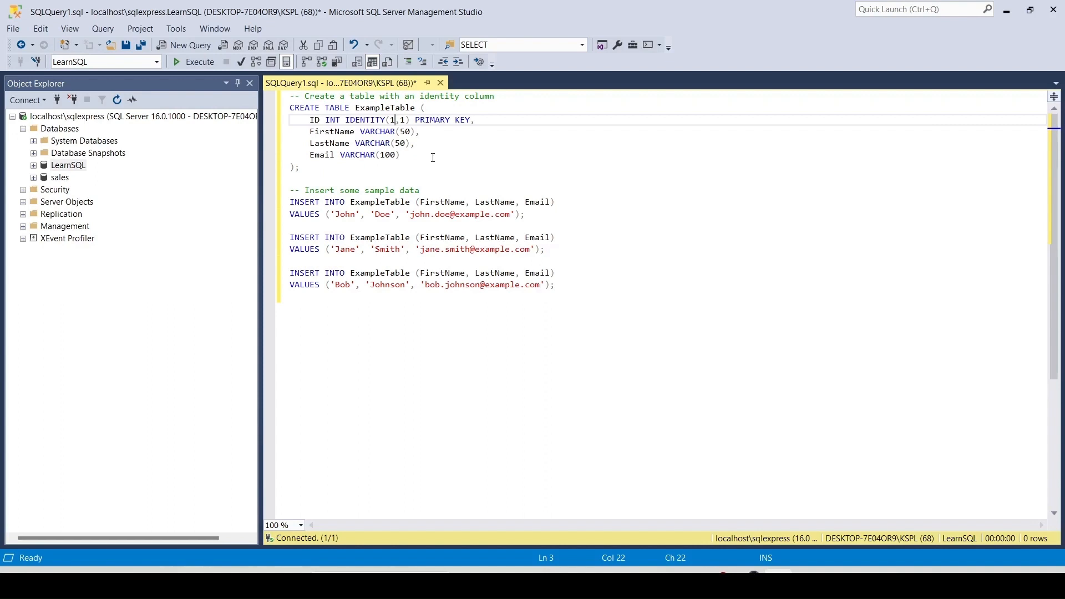
mouse_move(364, 214)
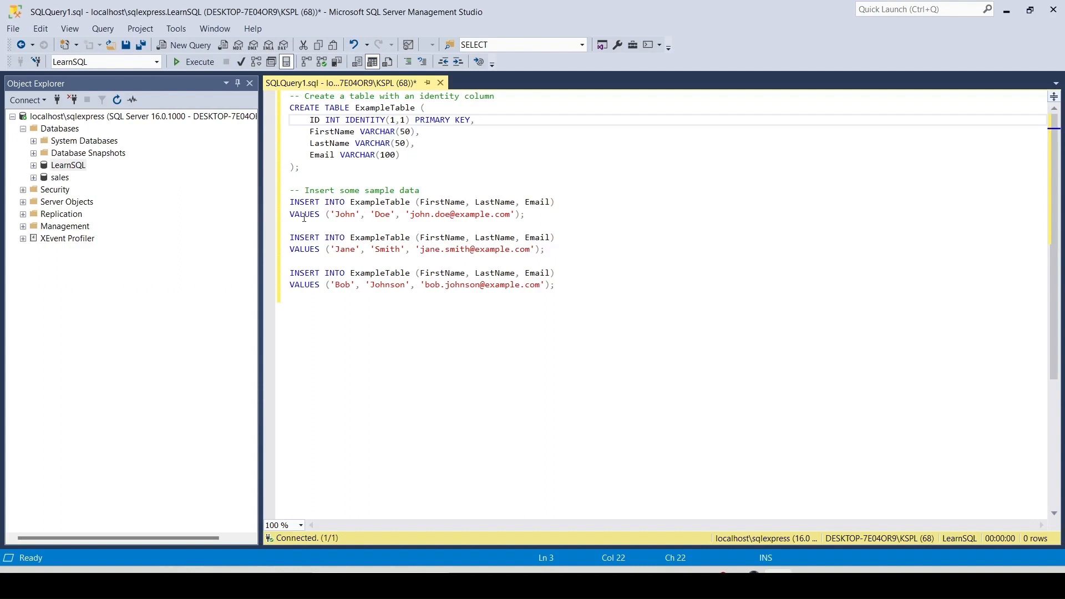
double_click(345, 214)
type("Amit")
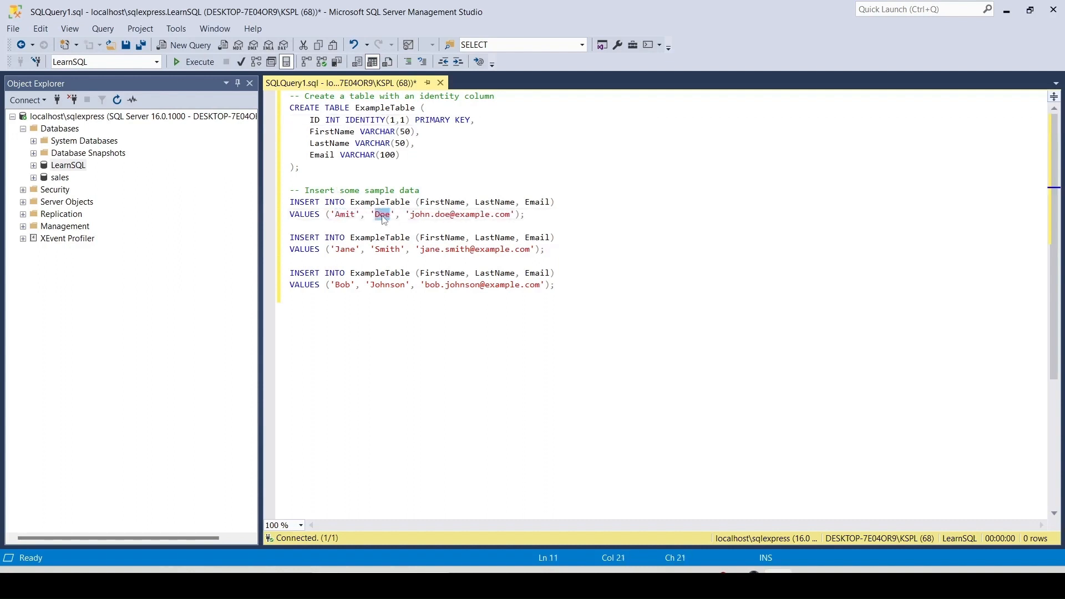
type("Kumar")
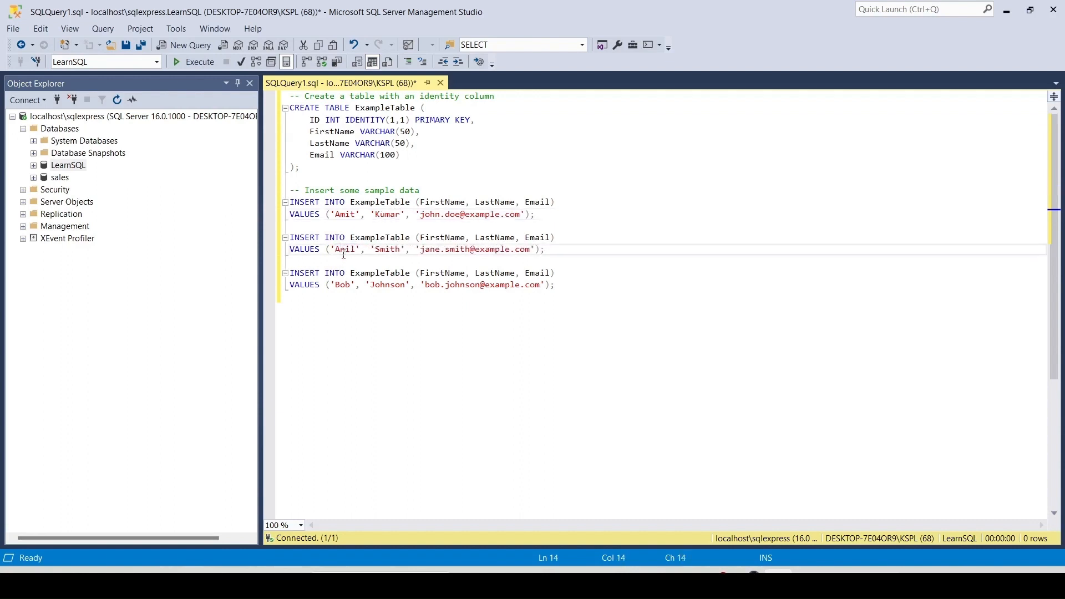
type("Y")
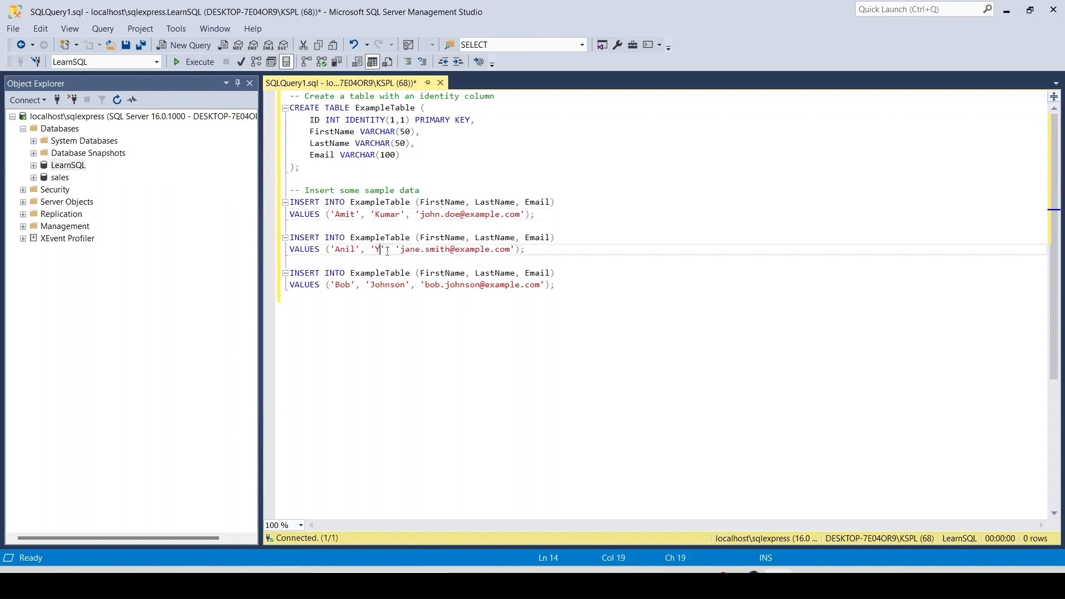
type("adav")
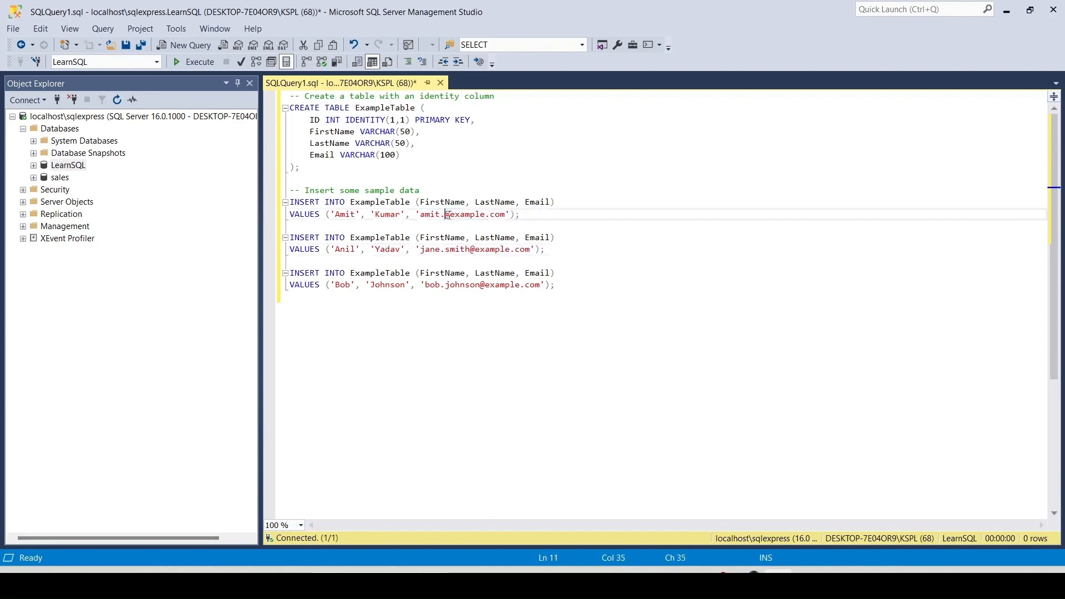
double_click(442, 249)
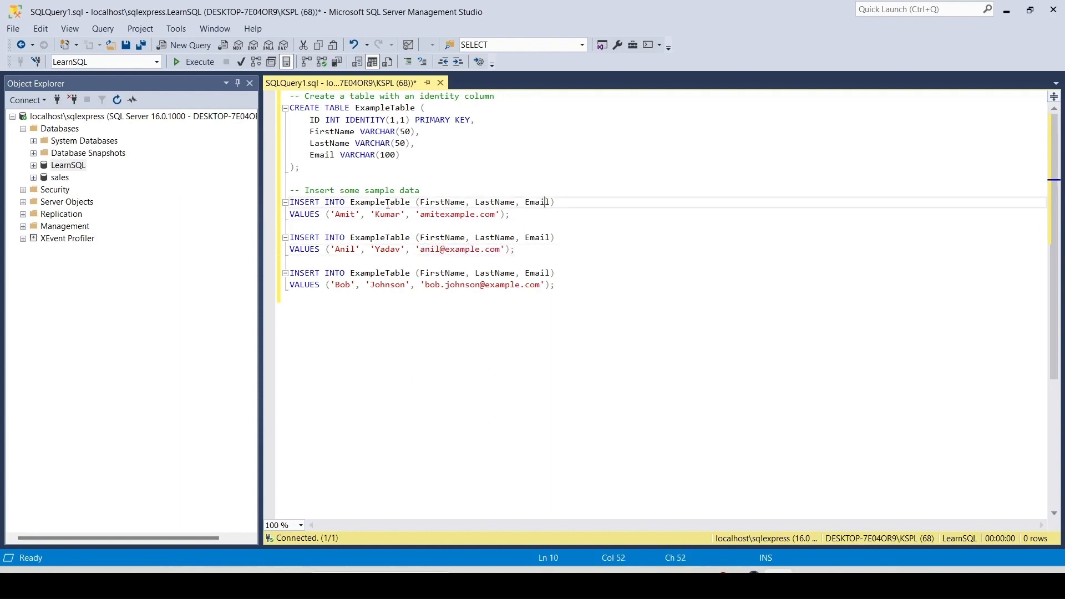
double_click(378, 202)
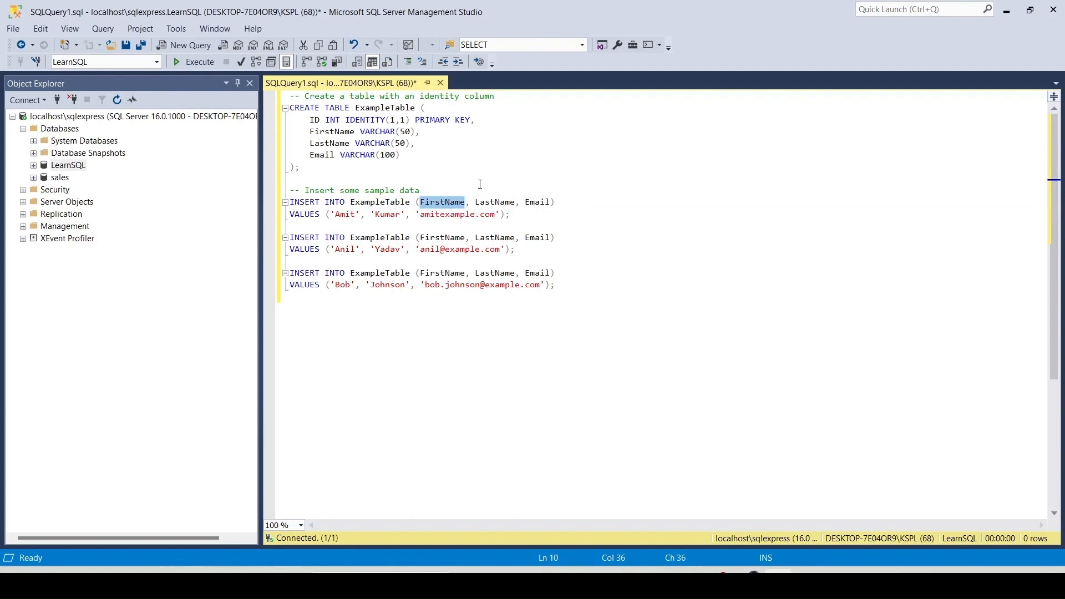
mouse_move(413, 123)
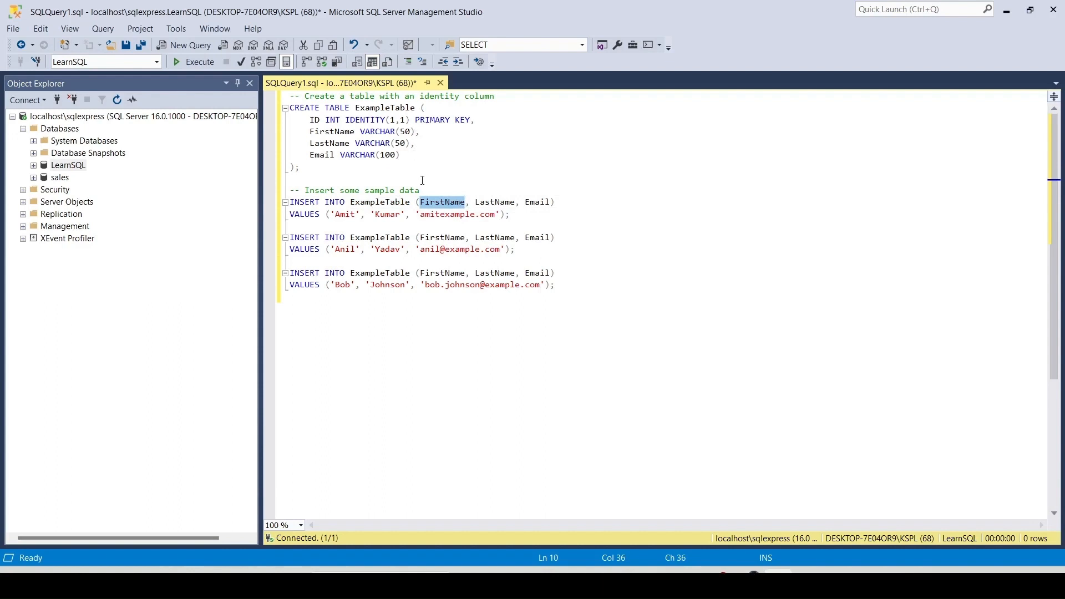
mouse_move(442, 202)
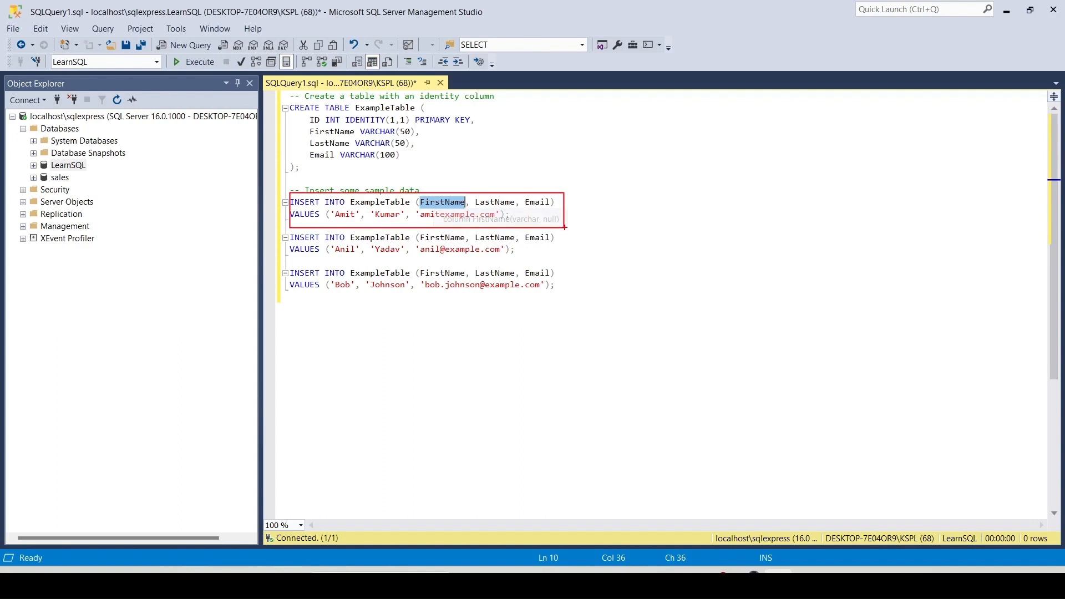
mouse_move(514, 209)
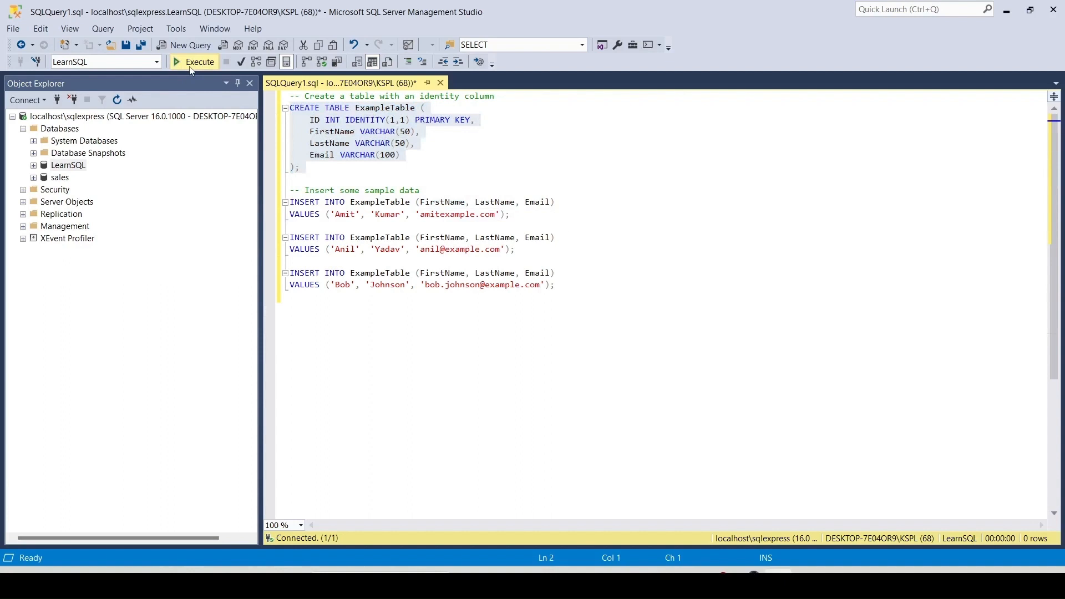
Run CREATE TABLE ExampleTable, insert the Amit Kumar row, and start a select * from query.
left_click(193, 61)
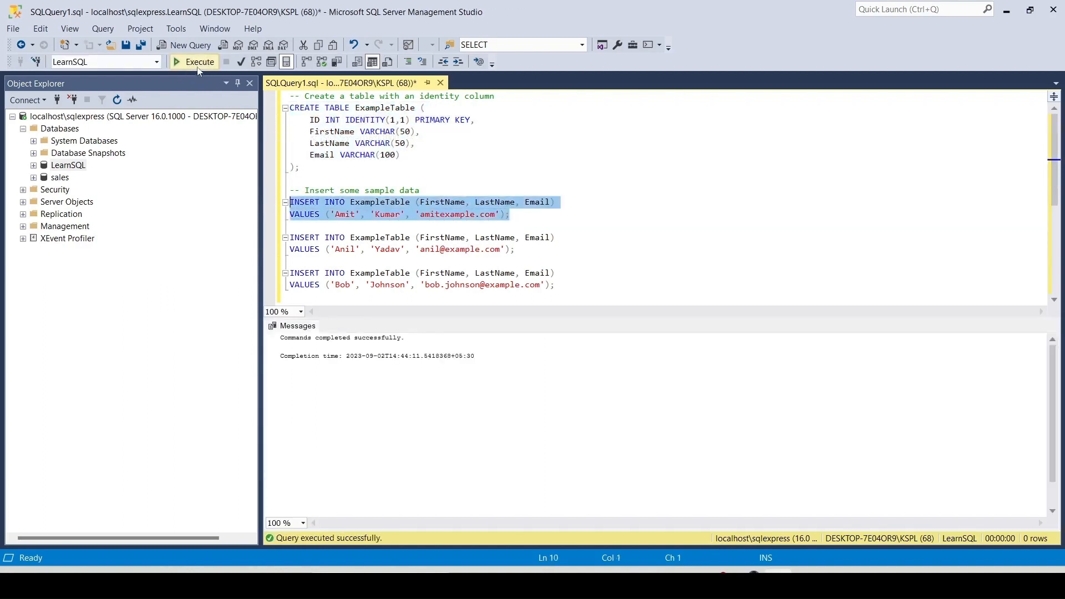
left_click(194, 62)
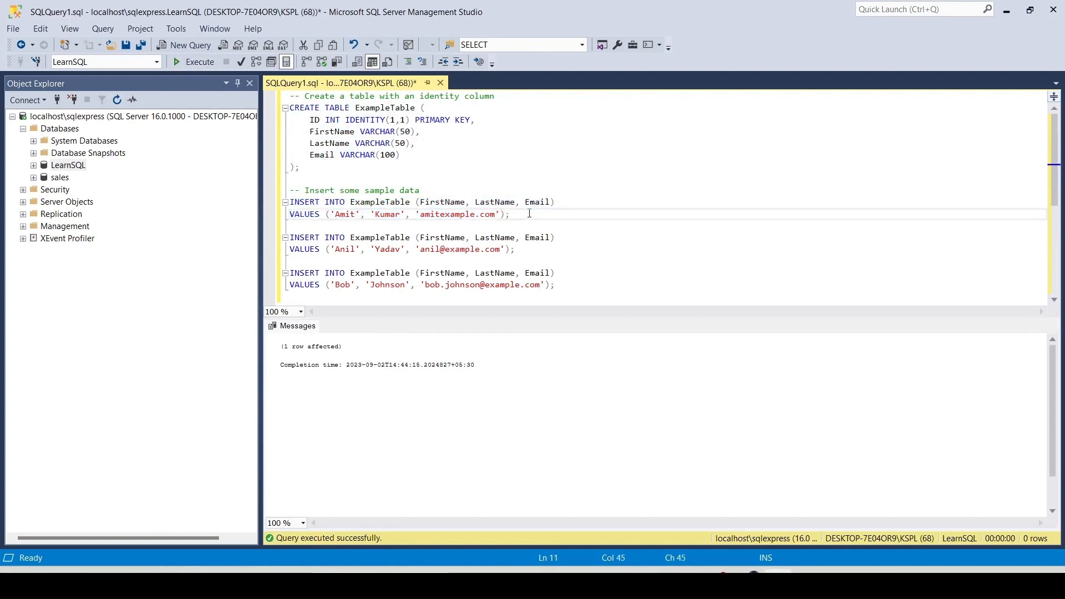
type("select * from ExampleTable")
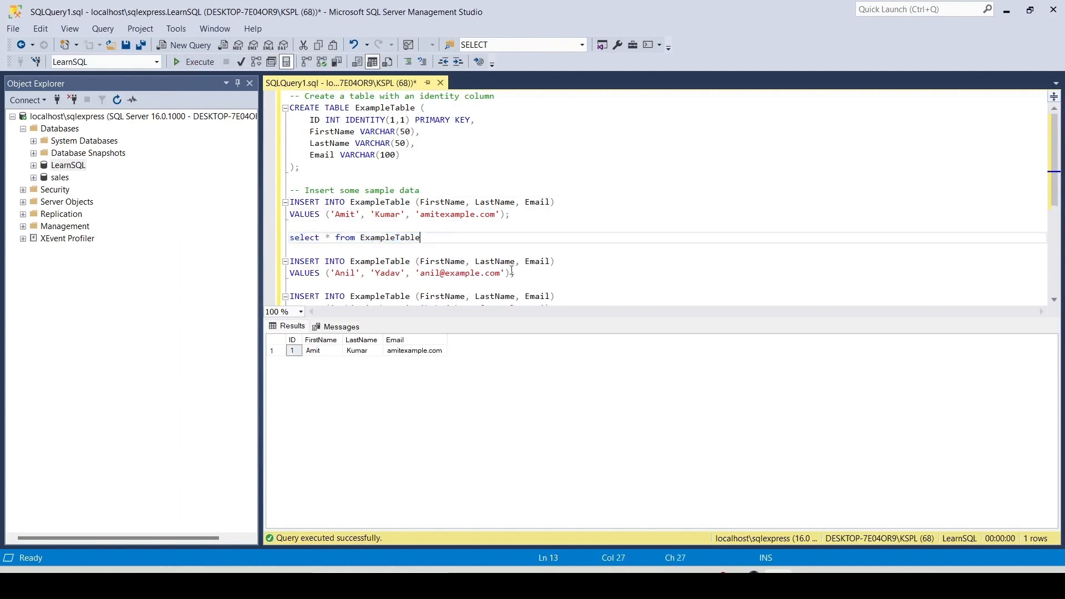
Execute the whole script so ExampleTable holds the Amit, Anil and Bob rows.
left_click(193, 62)
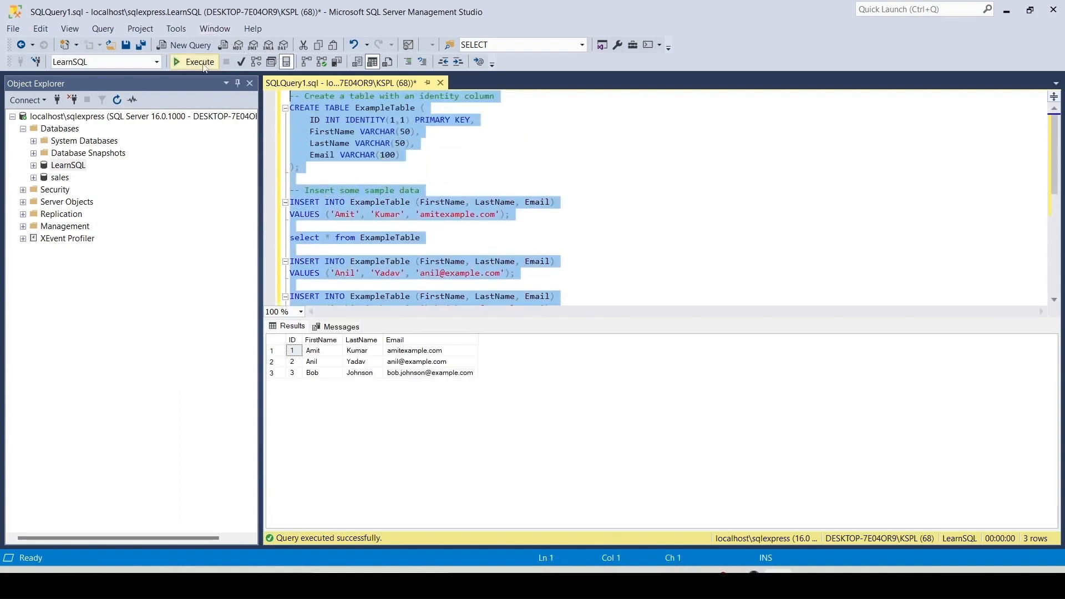
scroll("down", 3)
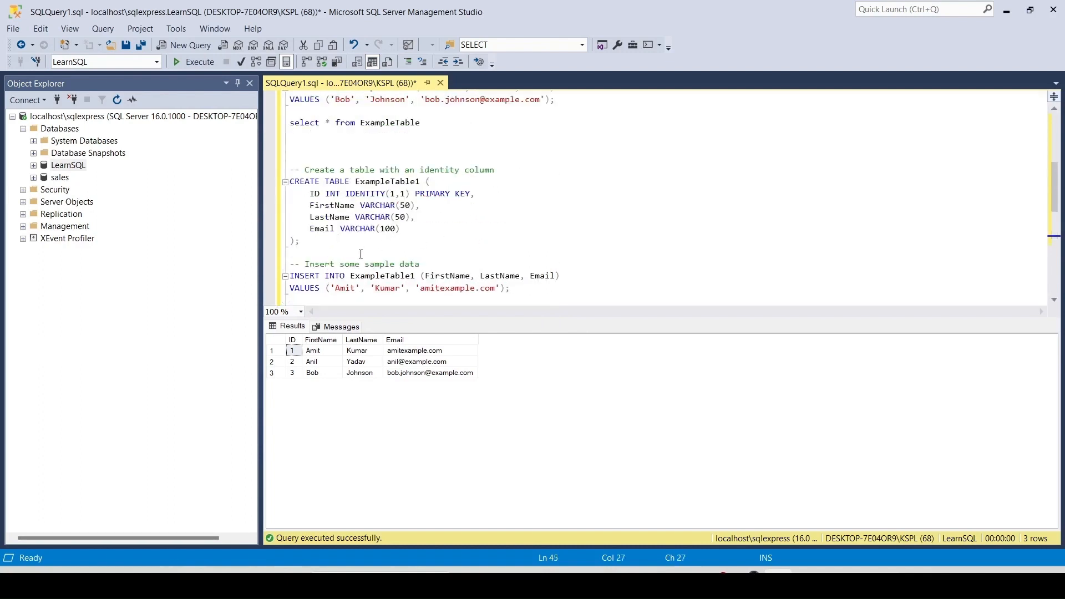
Create ExampleTable1, insert Amit, Anil and Bob, then query ExampleTable and ExampleTable1.
left_click(197, 61)
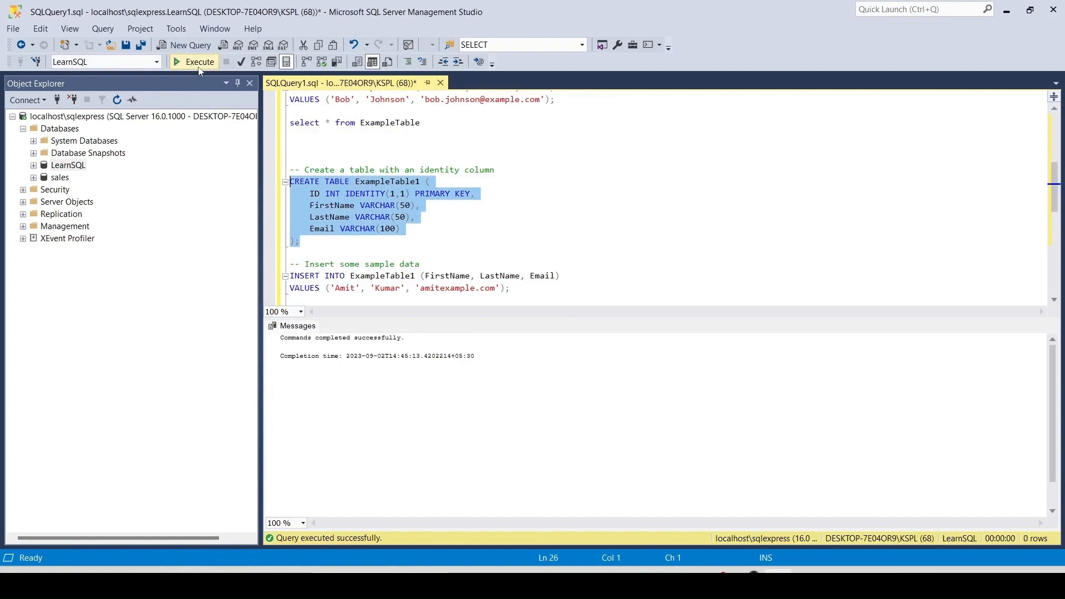
scroll("down", 3)
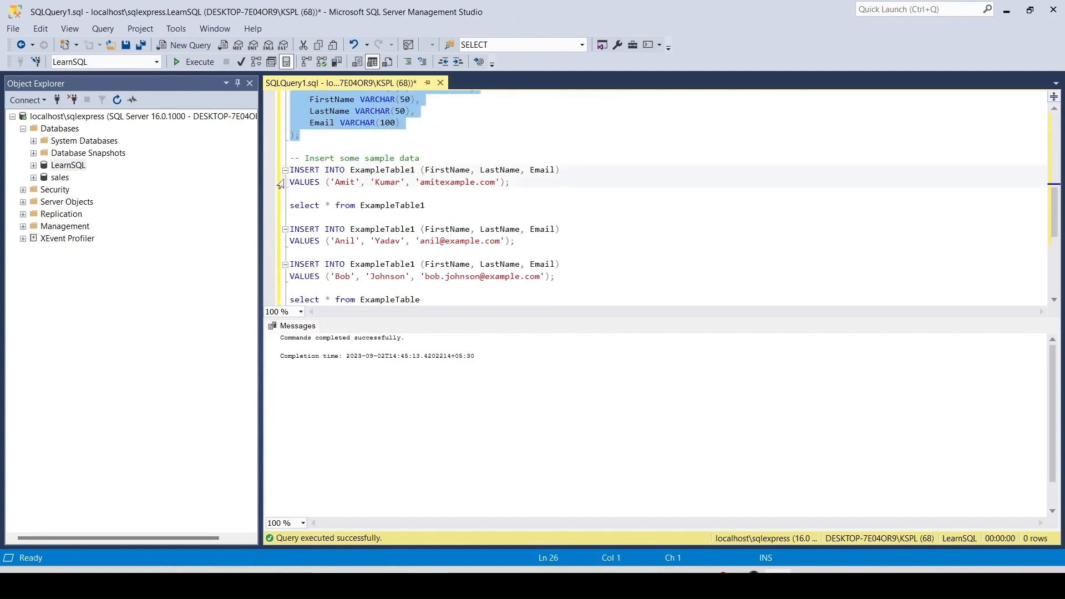
left_click(198, 62)
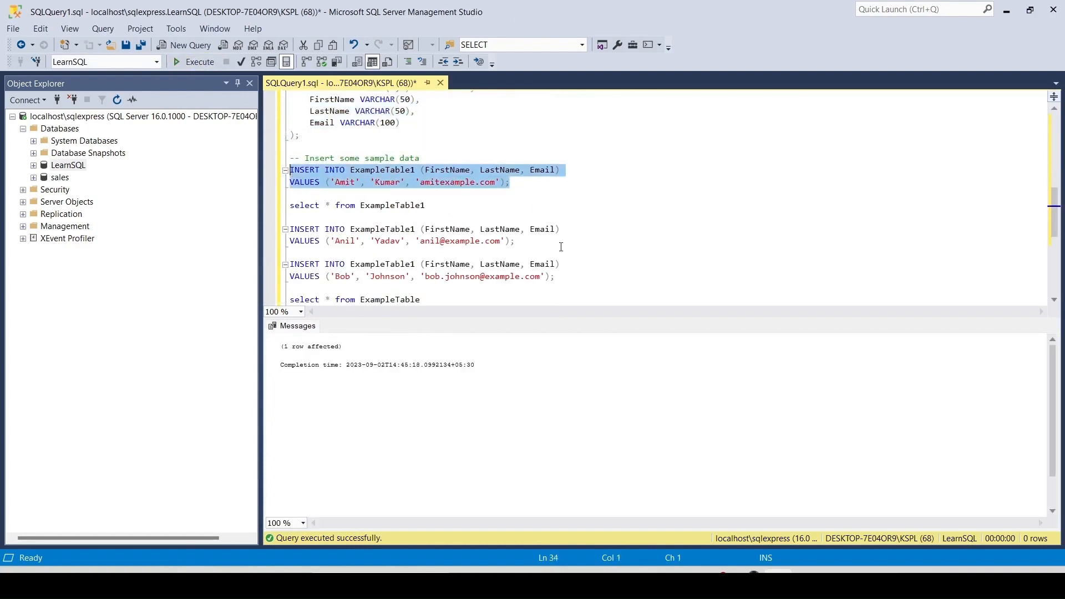
left_click(194, 61)
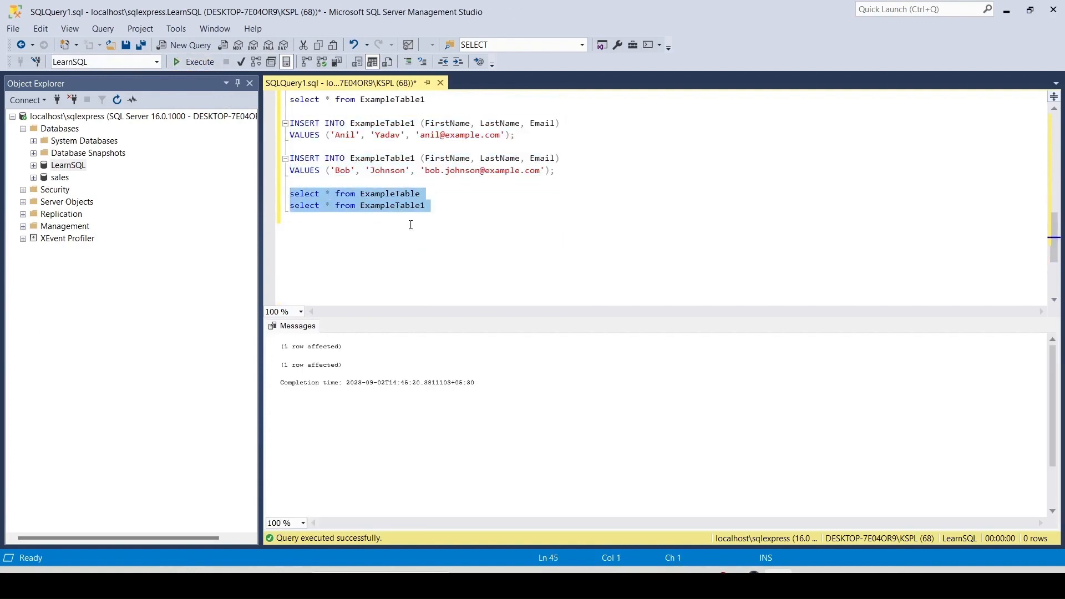
left_click(199, 61)
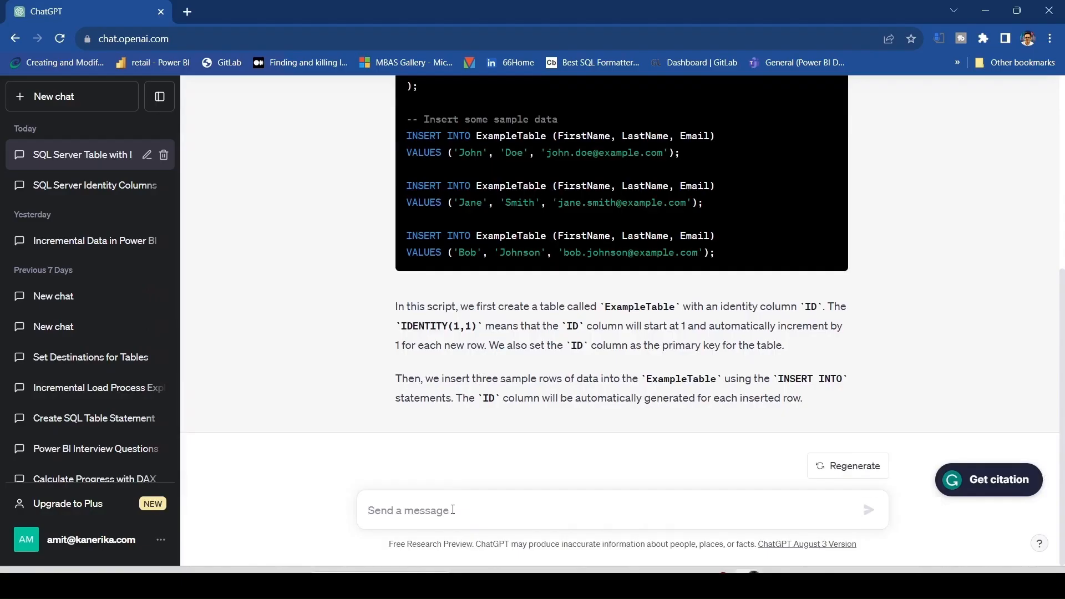
Ask ChatGPT for a SQL Server create statement with a uniqueidentifier primary key and sample inserts.
type("give me a create statement where primary key is unique identifier")
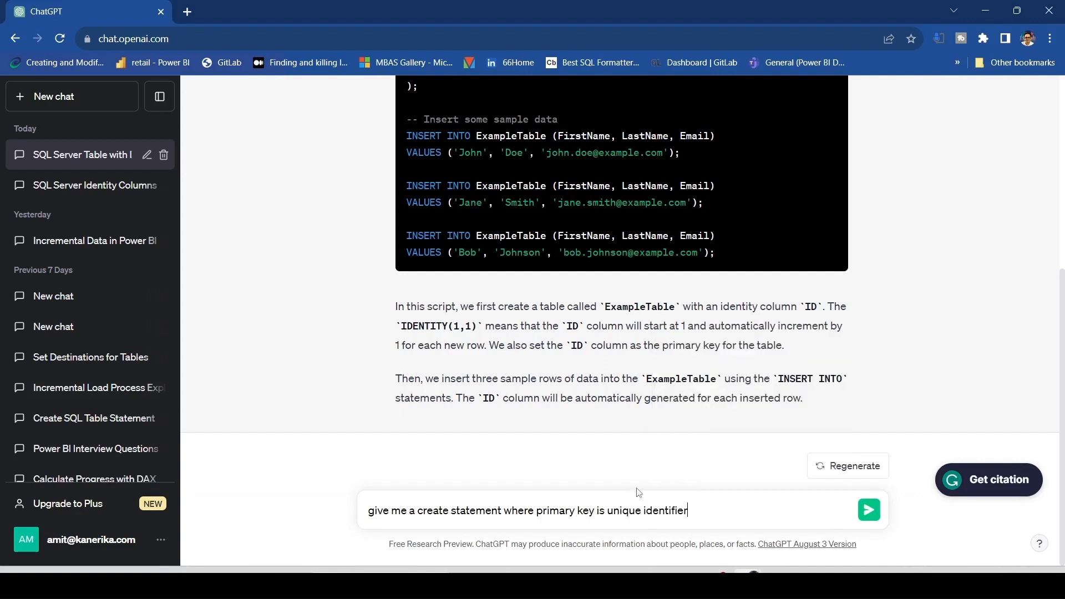
type("in sql server")
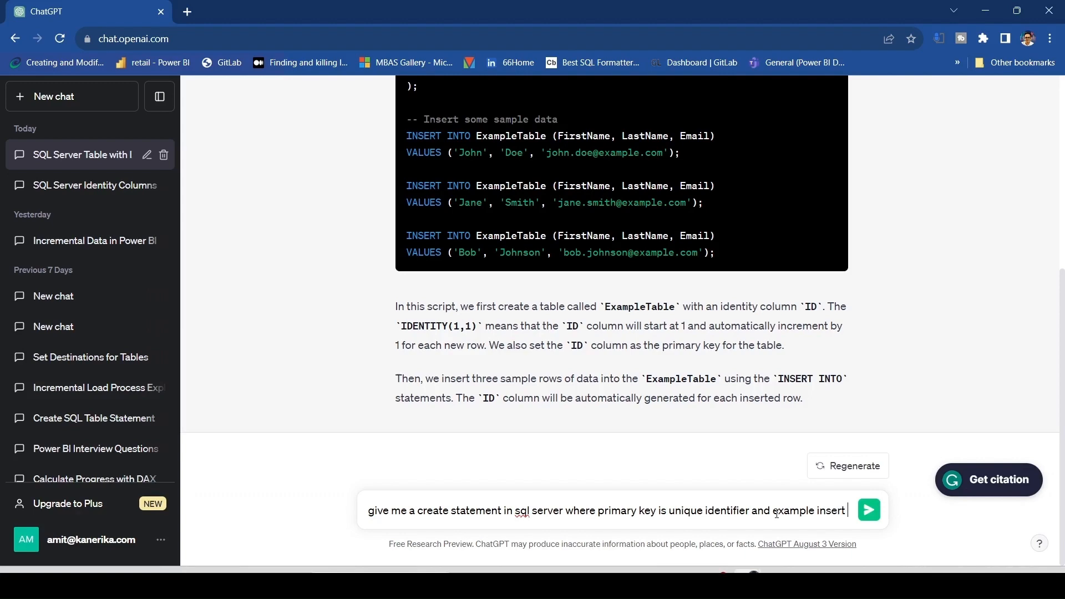
left_click(868, 509)
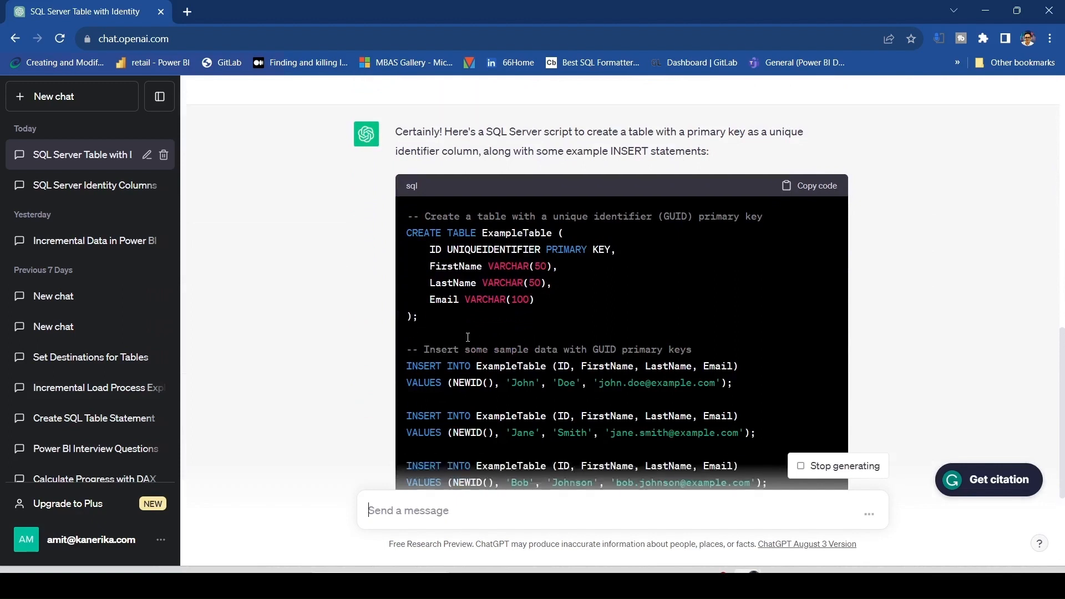
scroll("down", 3)
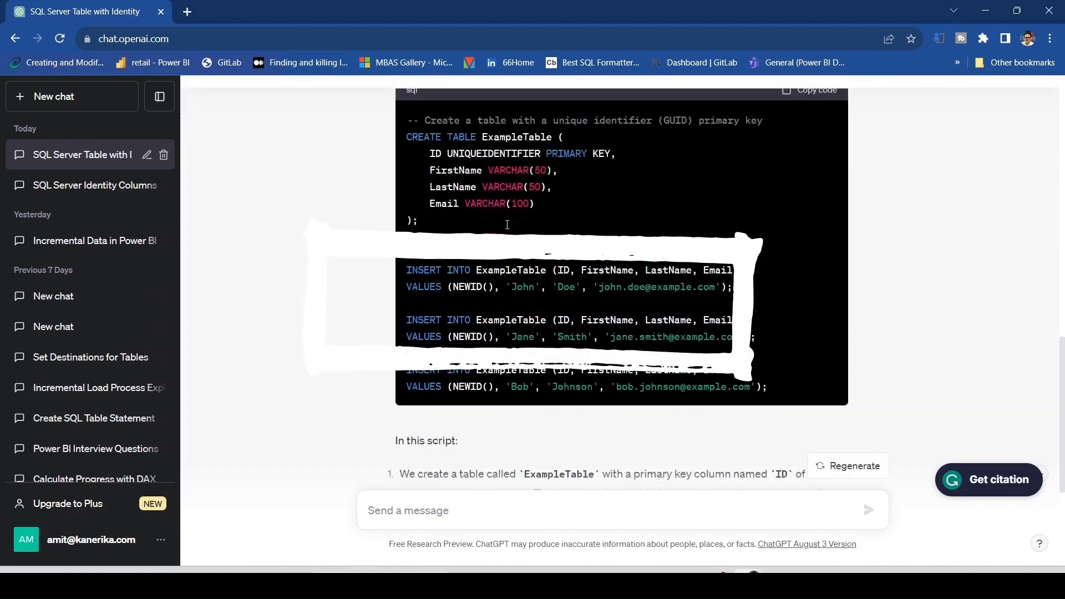
scroll("down", 3)
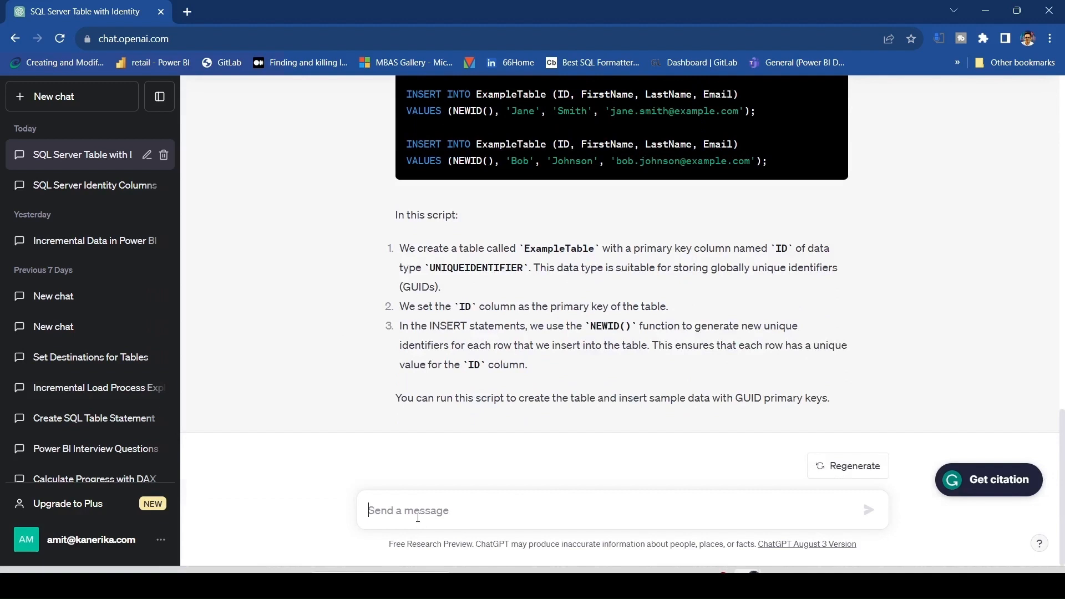
Send the follow-up 'can you default using newid'.
type("can you d")
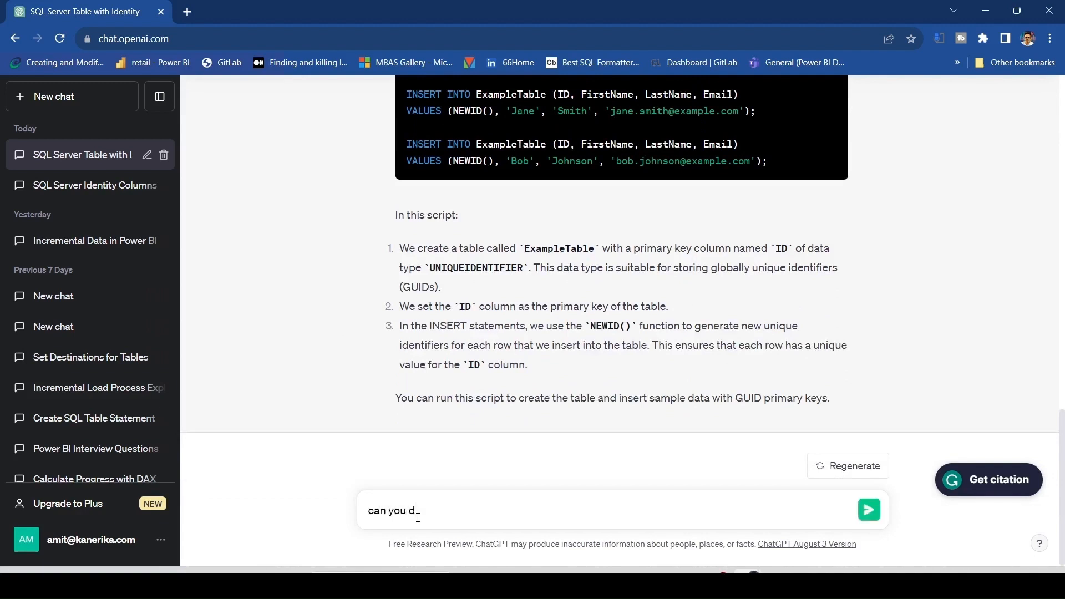
type("efault using")
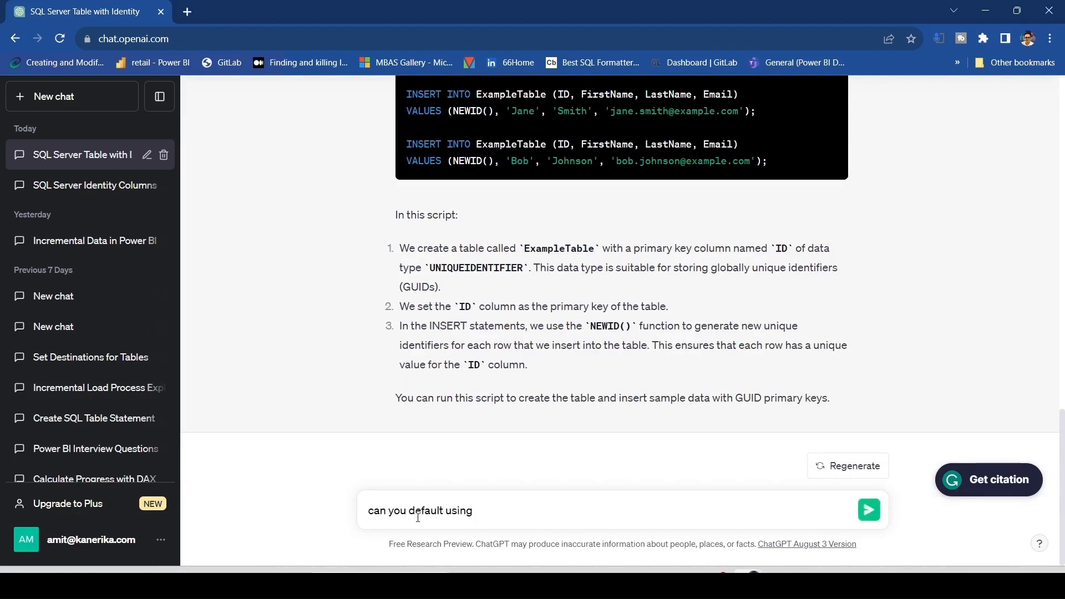
type("newid")
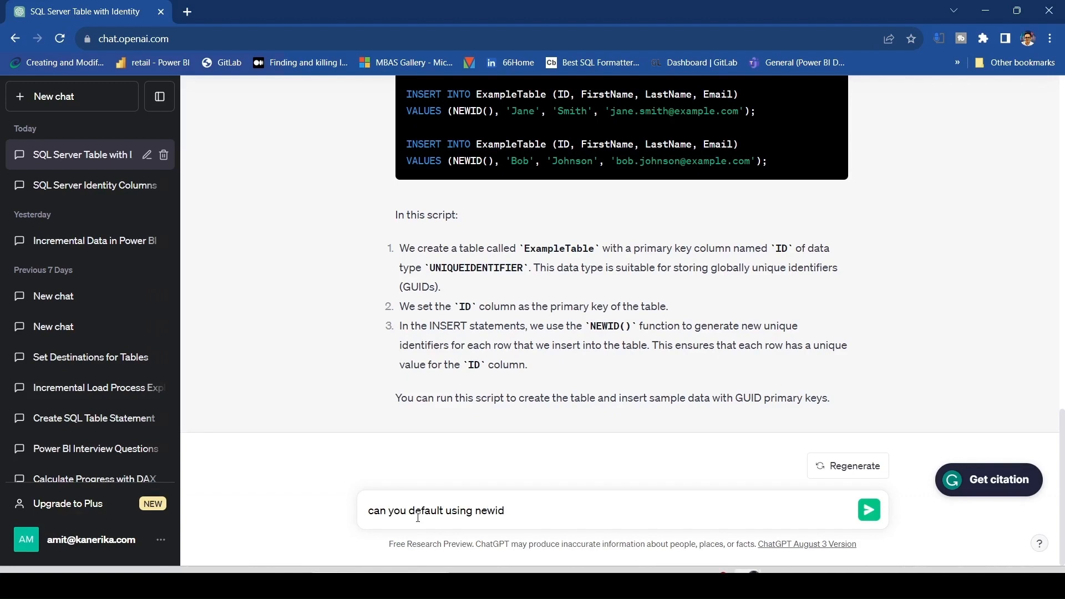
left_click(868, 511)
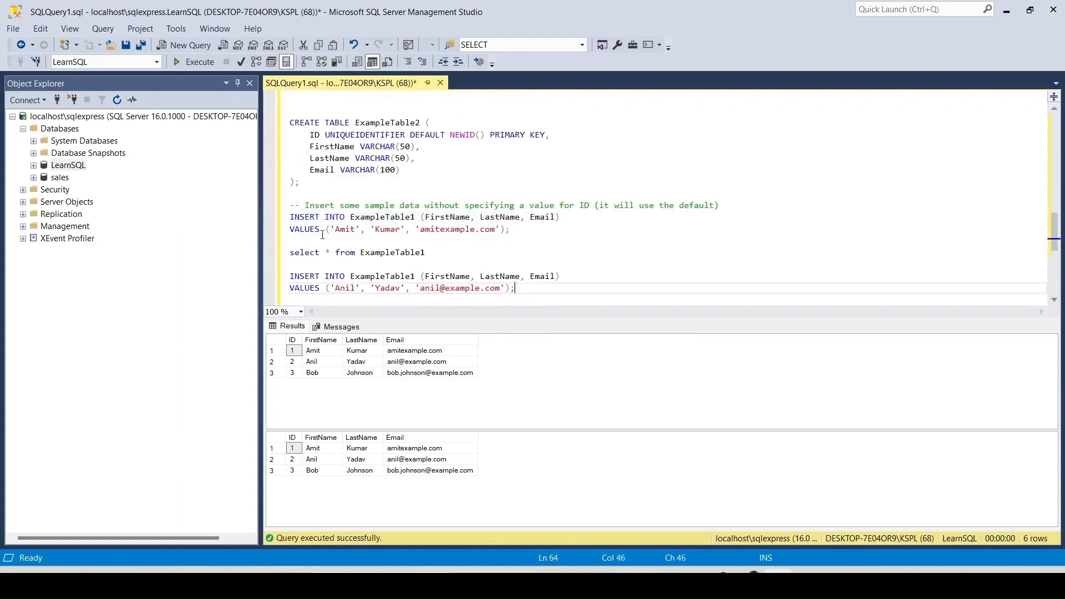
Rename the pasted NEWID-defaulted table to ExampleTable2 and adjust its insert statements.
double_click(499, 217)
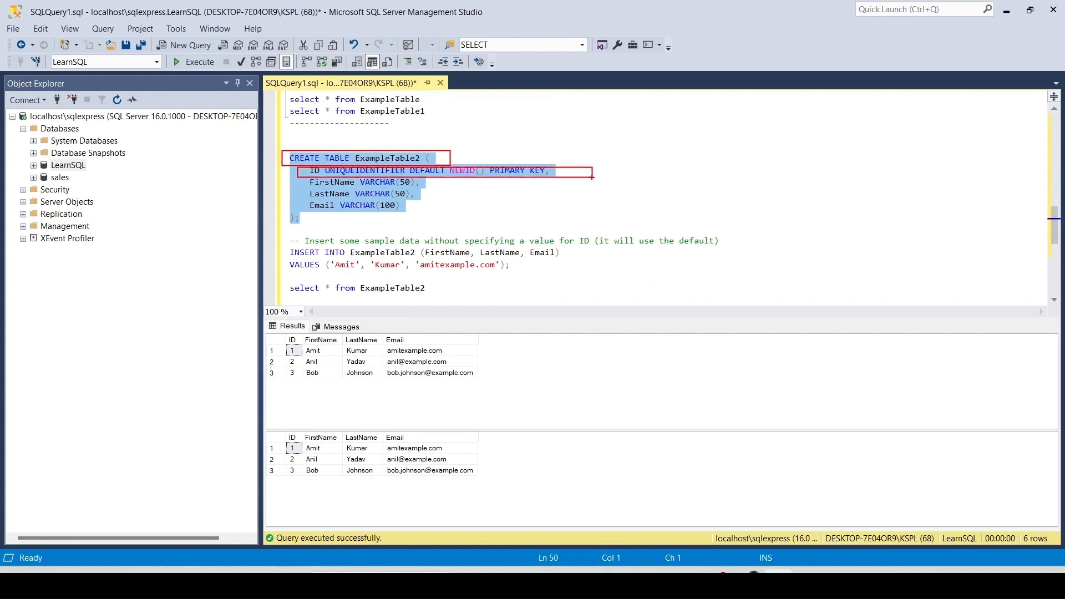
mouse_move(488, 191)
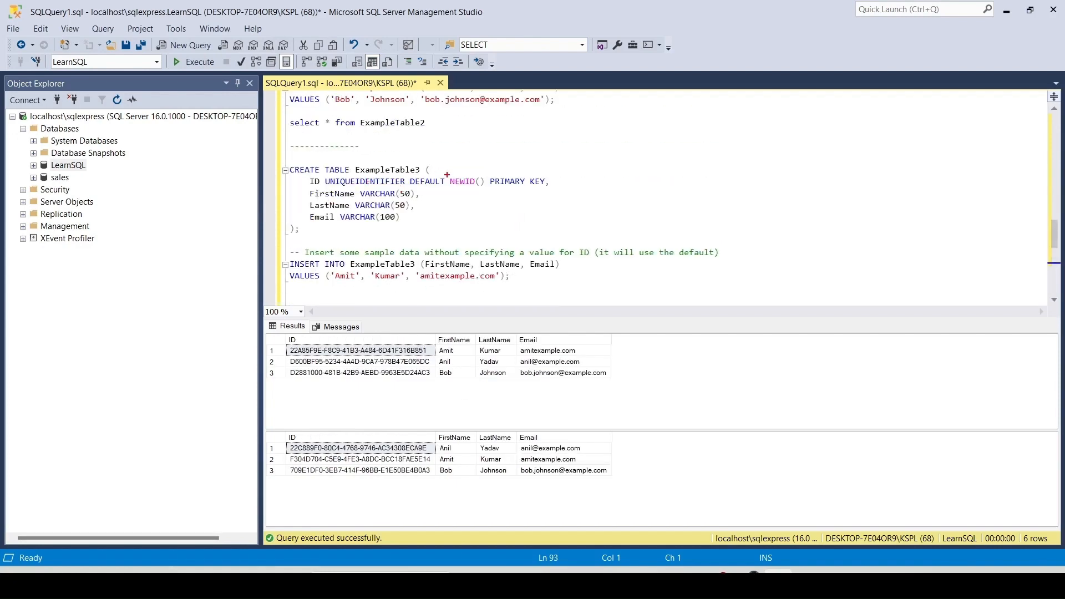
double_click(462, 182)
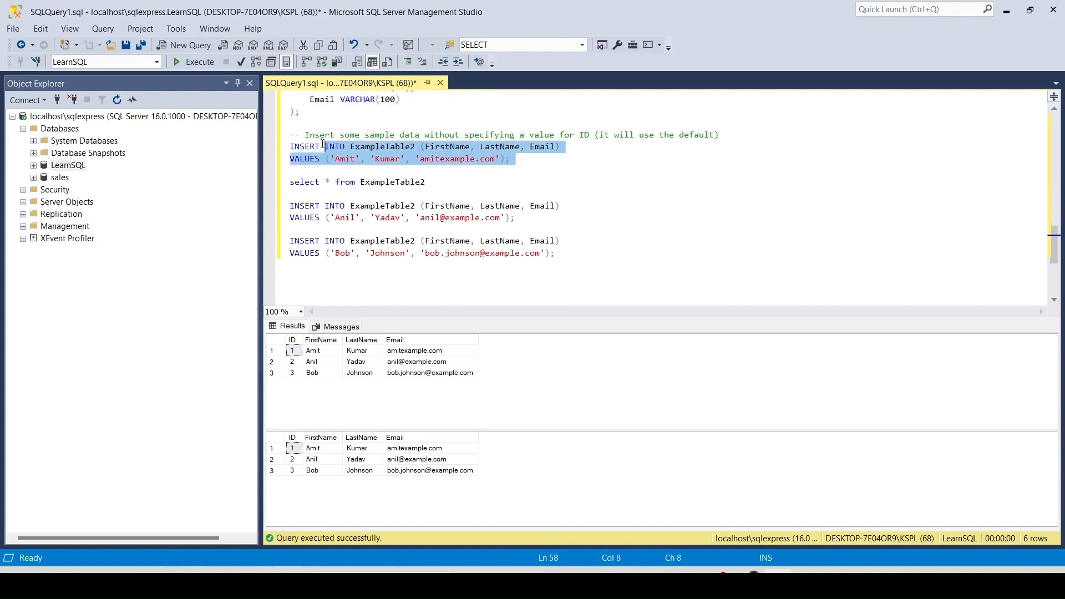
Insert Amit, Anil and Bob into ExampleTable2 and query it to see the generated GUID IDs.
left_click(194, 61)
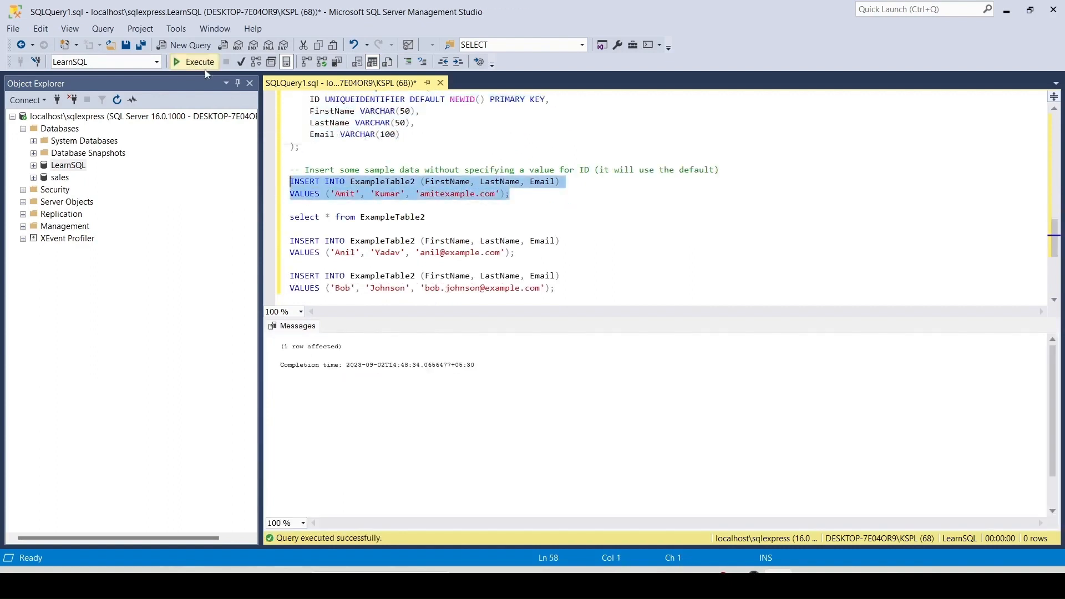
left_click(195, 62)
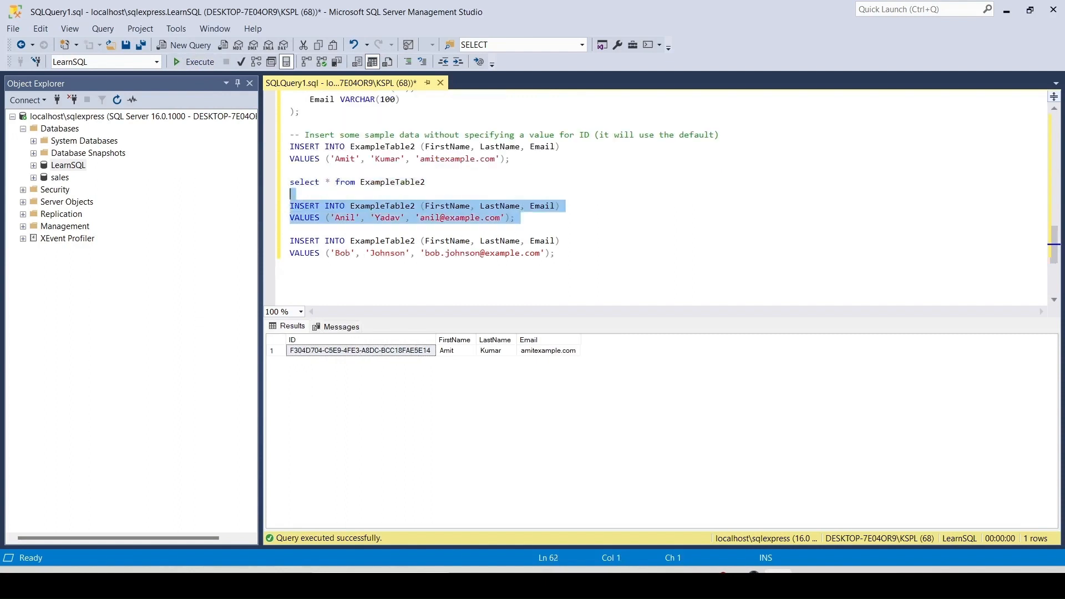
left_click(193, 62)
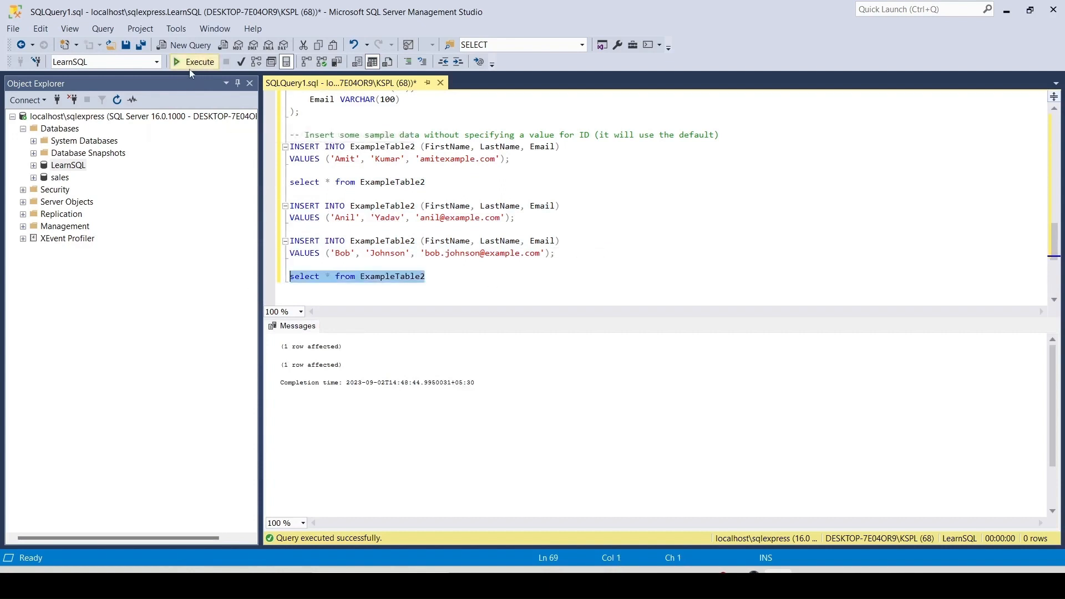
left_click(199, 62)
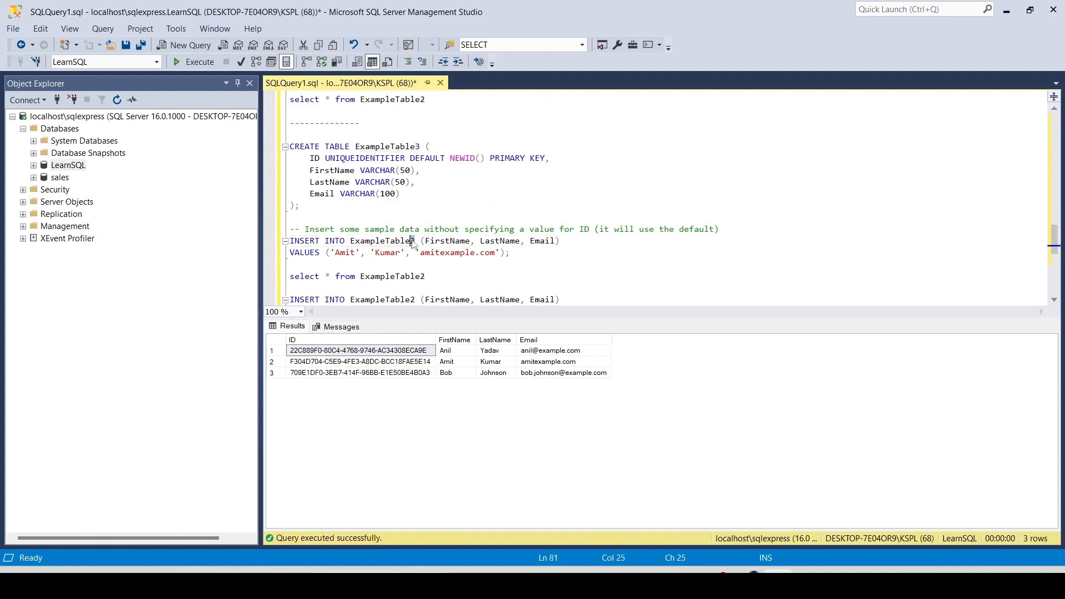
Add a select * from ExampleTable3 query after the ExampleTable3 inserts.
scroll("down", 3)
type("3")
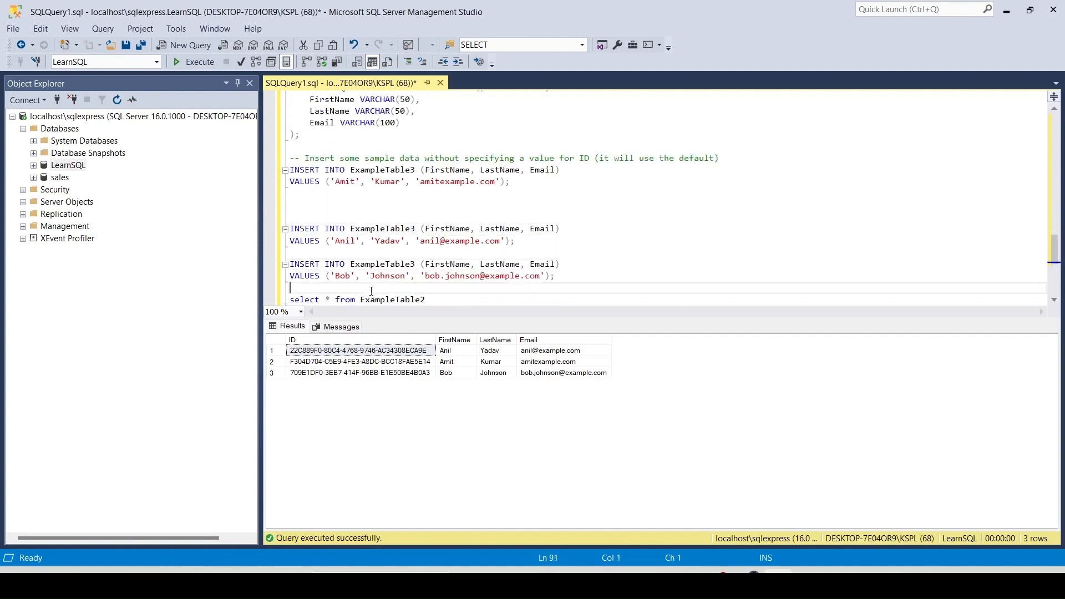
type("select * from ExampleTable")
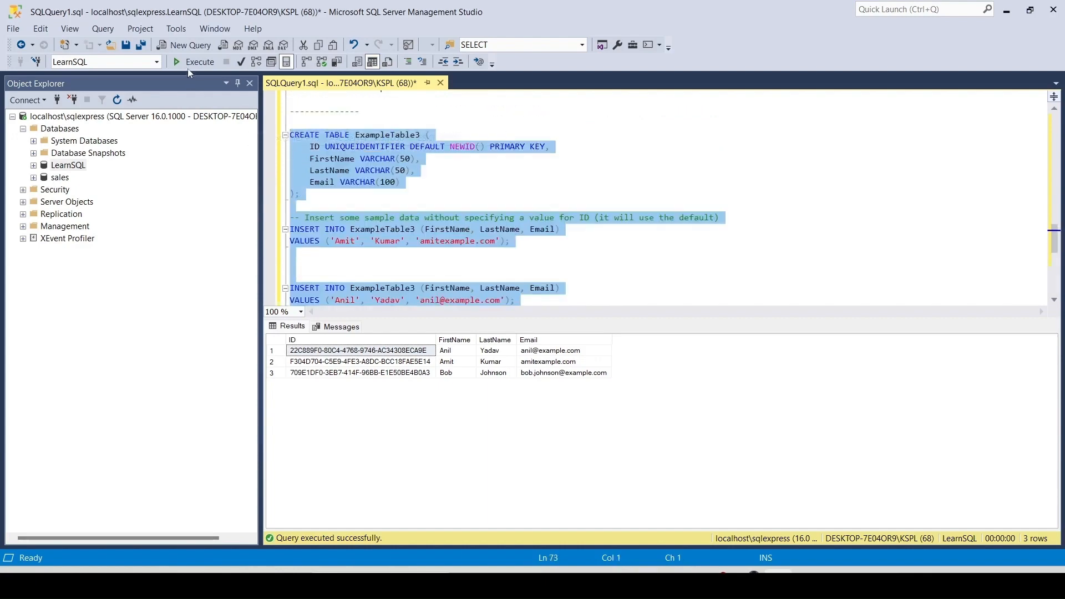
Run the ExampleTable3 script inserting Amit, Anil, Bob, then query ExampleTable3 and ExampleTable2 with their GUIDs.
left_click(198, 62)
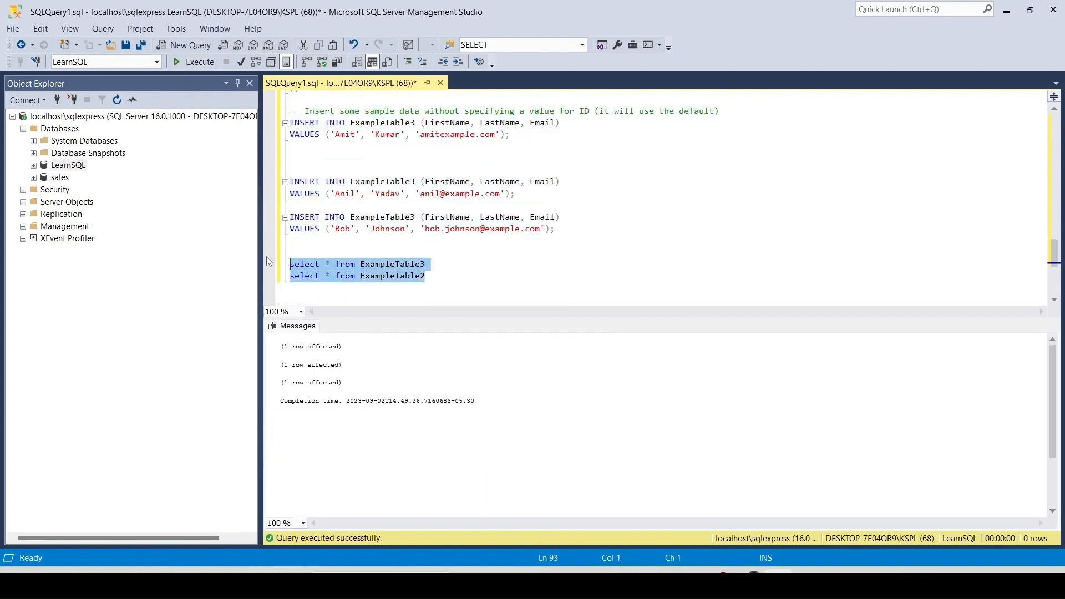
left_click(197, 62)
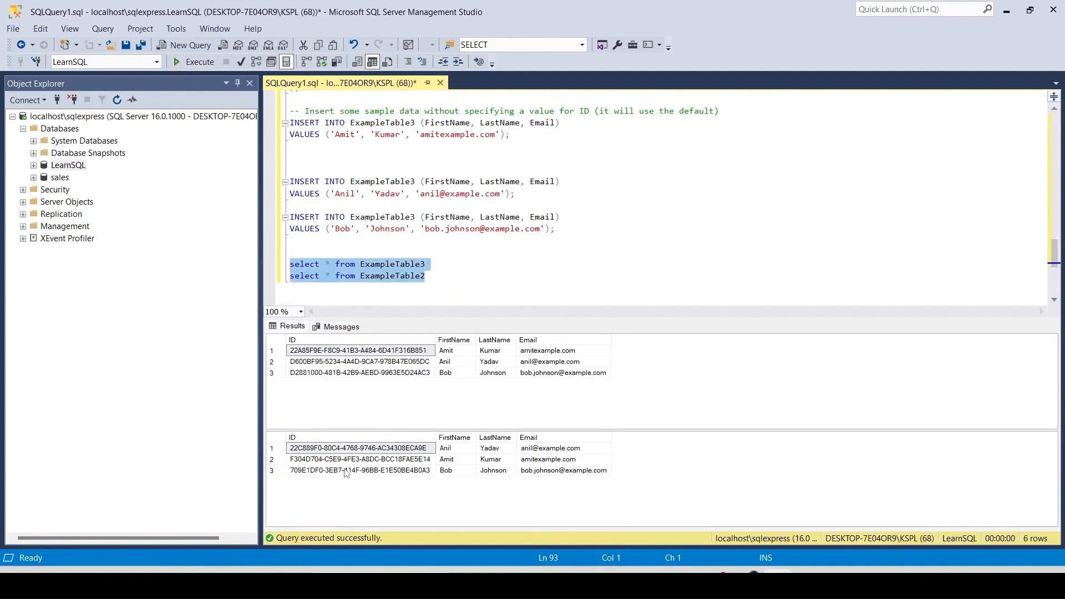
mouse_move(331, 453)
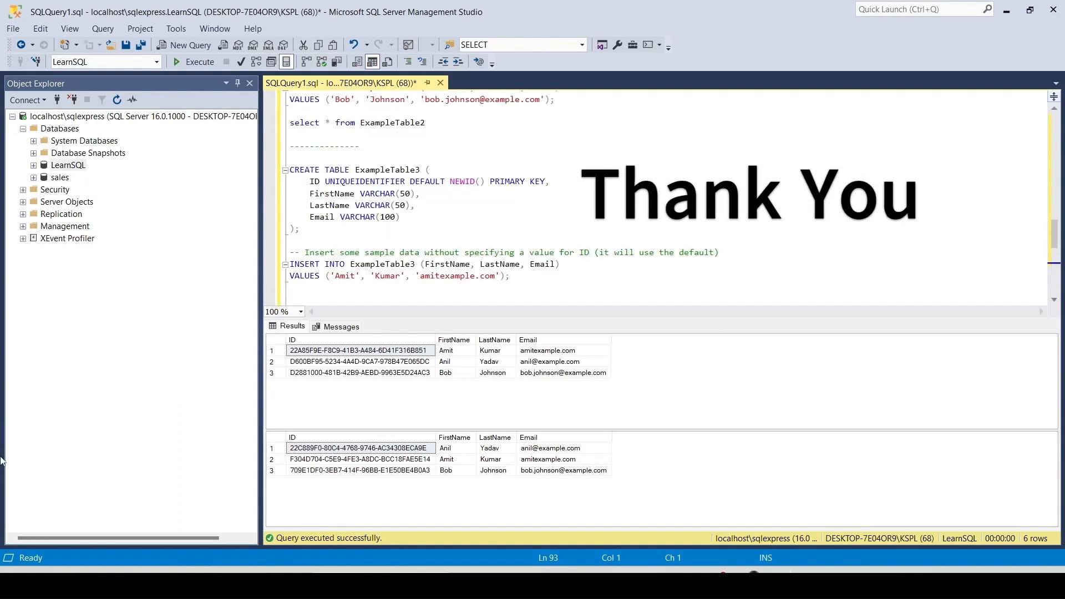
mouse_move(777, 517)
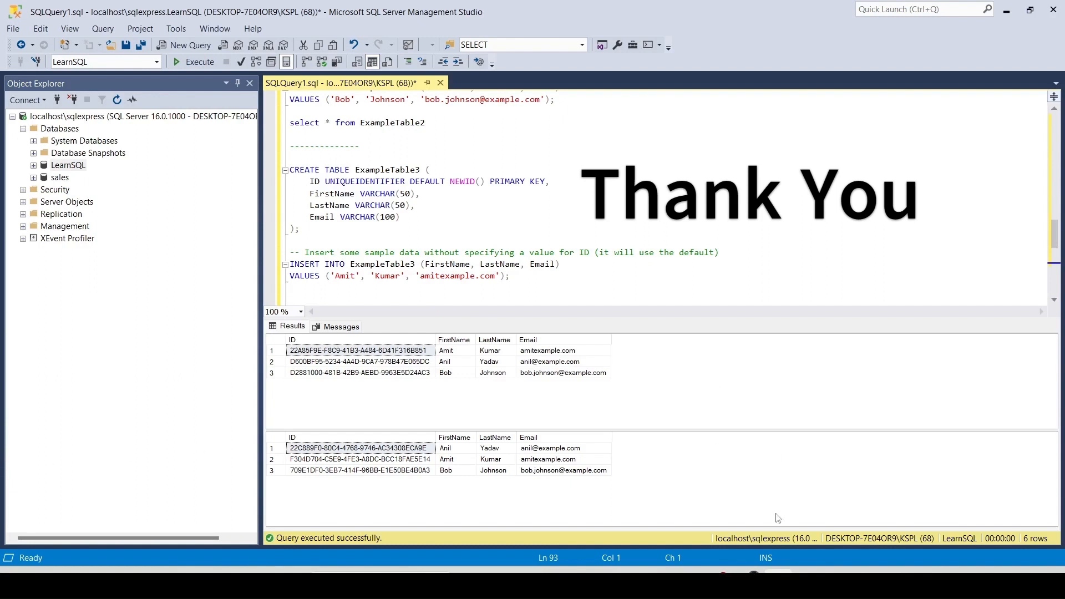